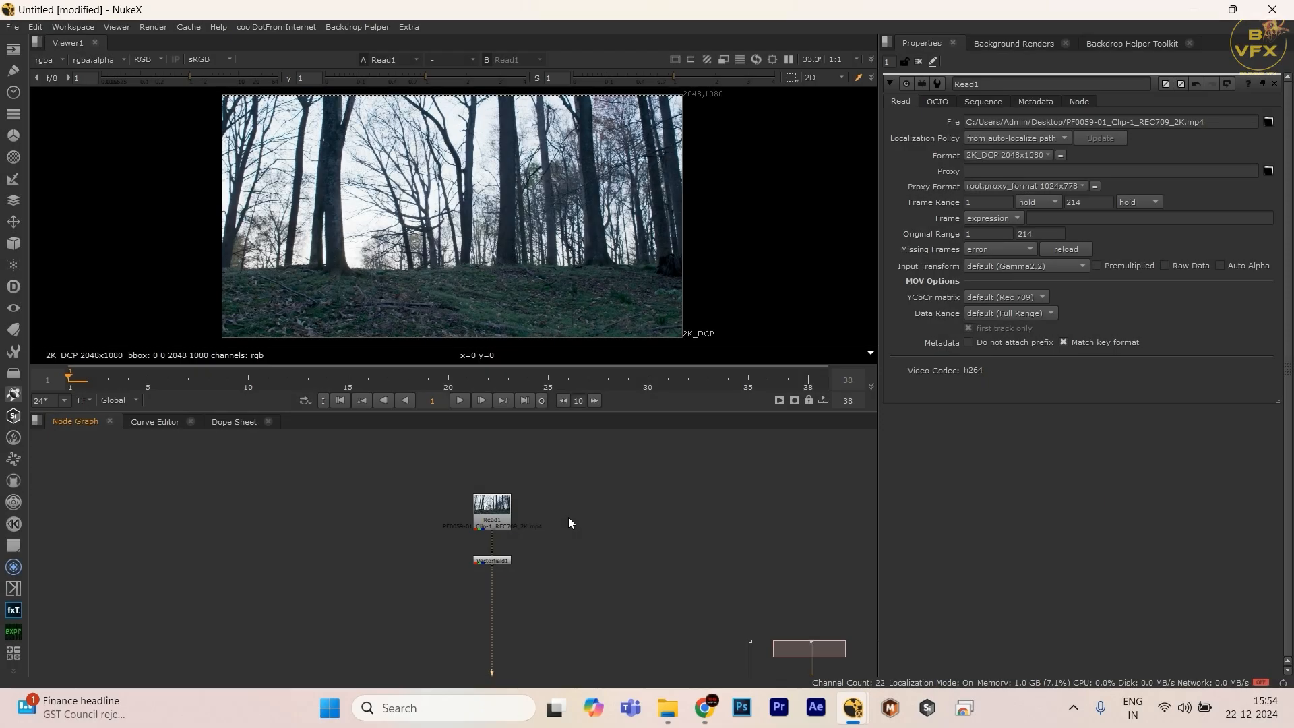
mouse_move(575, 534)
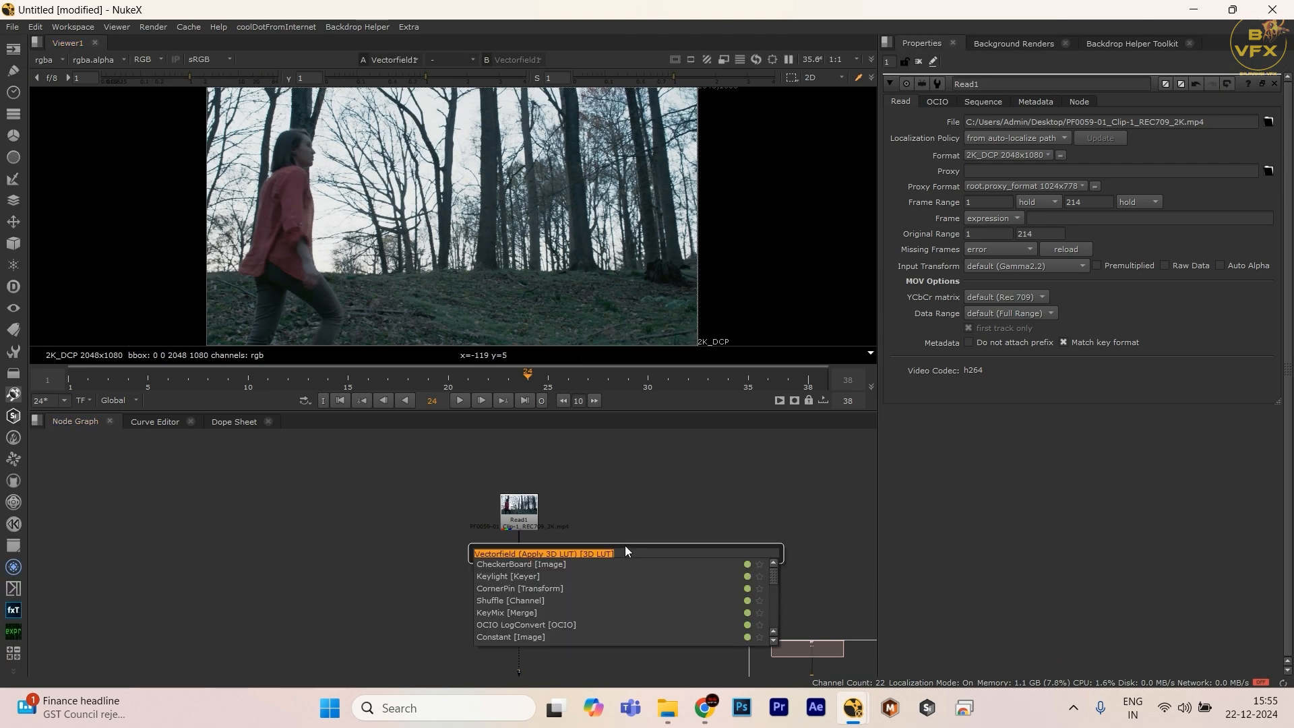
- Search 'vecot' and create a Vectorfield (Apply 3D LUT) node branching from Read1
text(vecot)
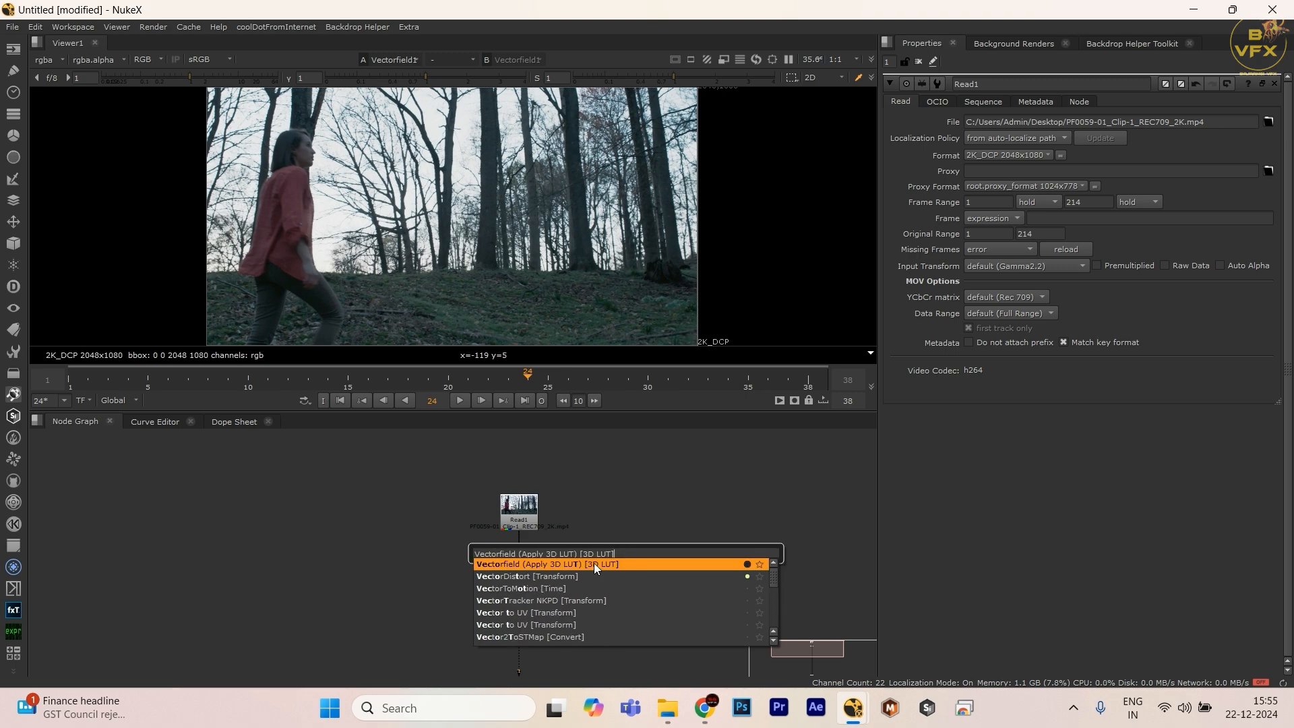
click(545, 564)
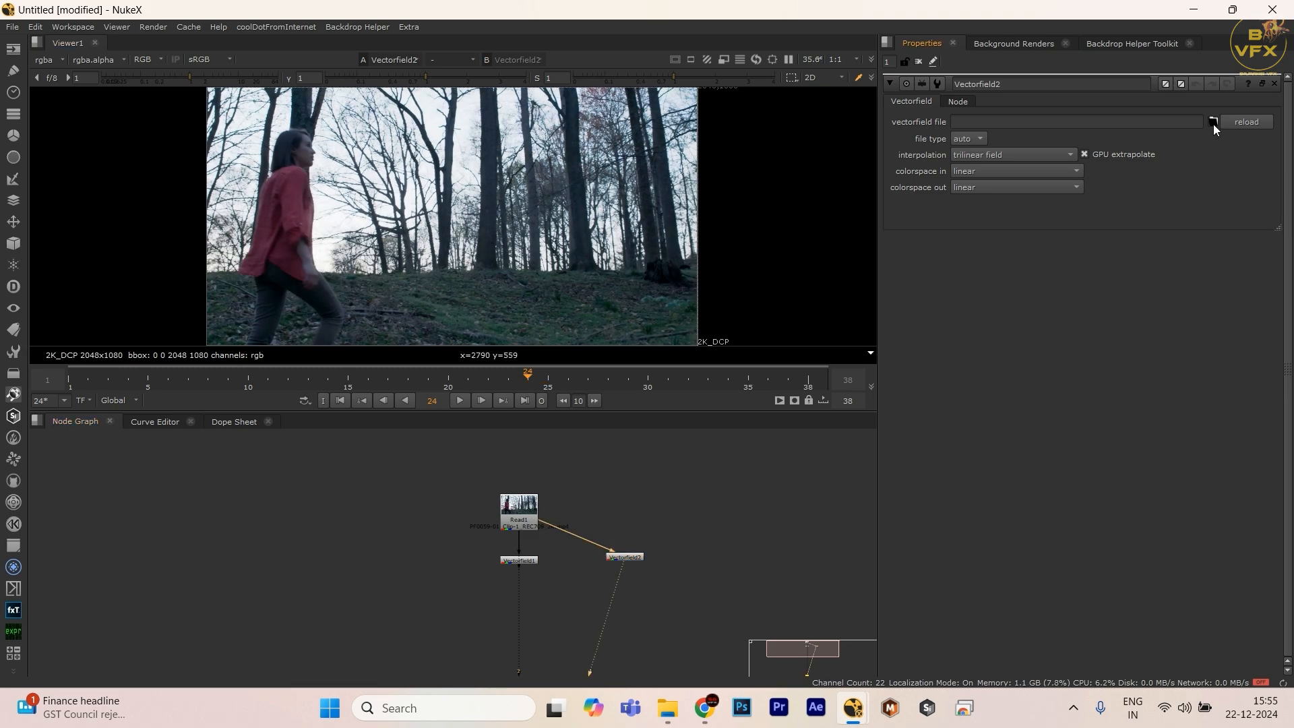
- Load 12 Monkeys - Standard.cube from the Sci-Fi LUTs folder as Vectorfield2's file
click(1212, 121)
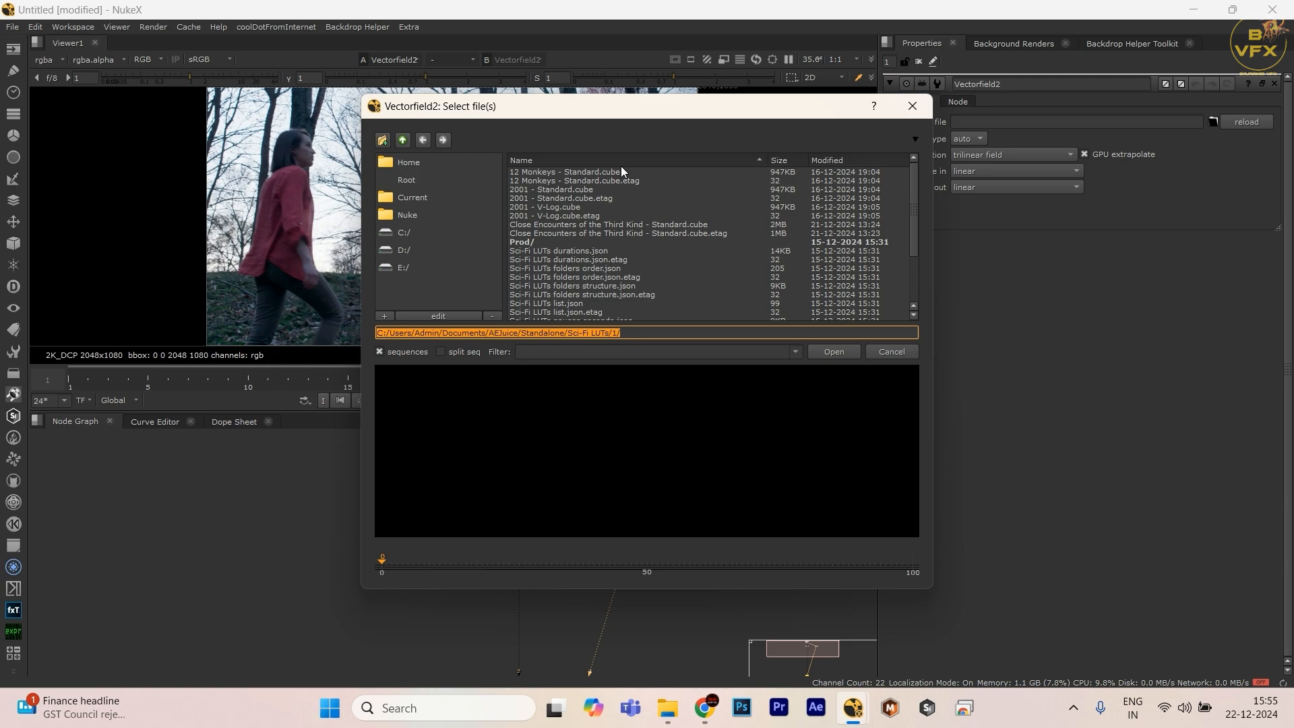
click(565, 172)
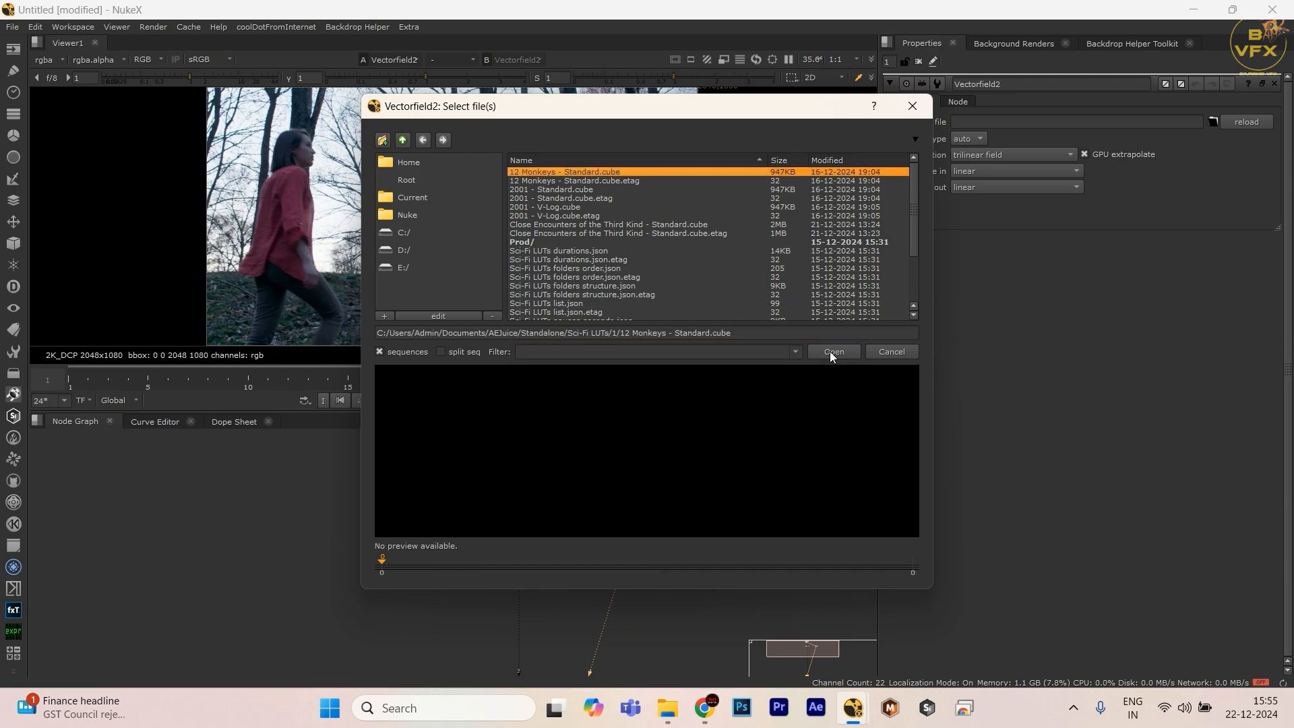
click(833, 351)
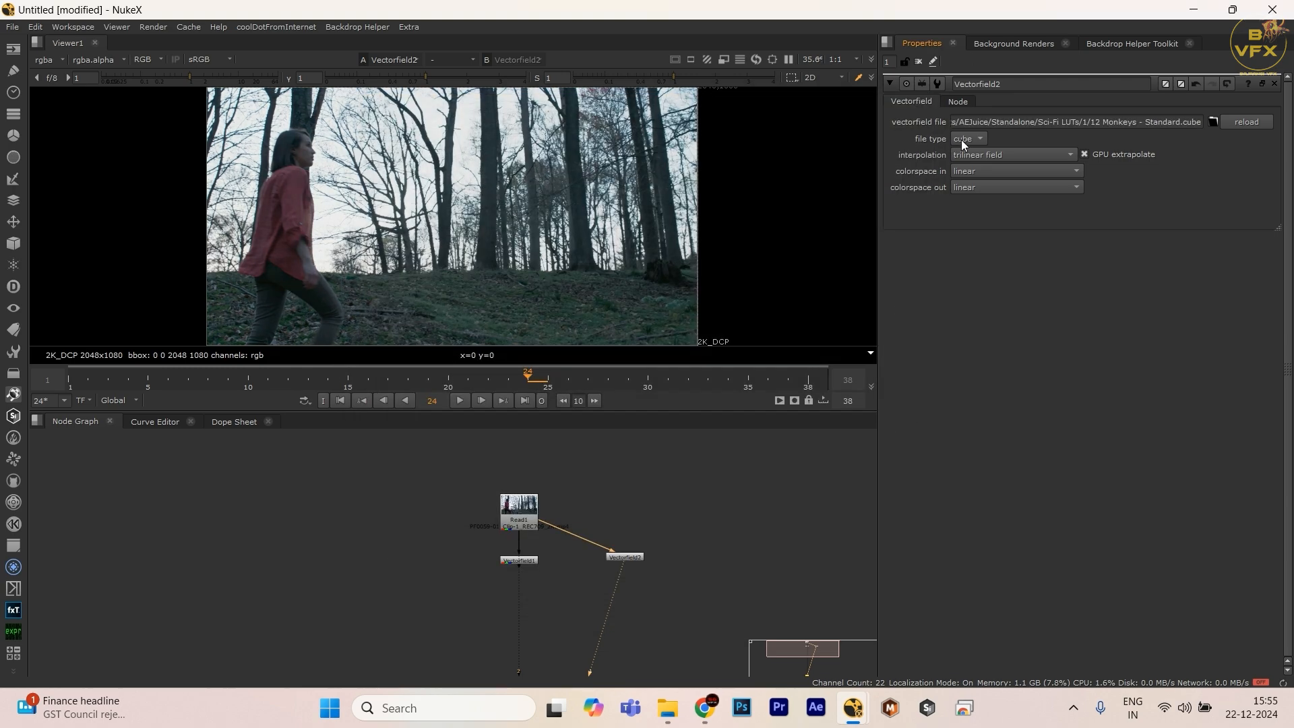
click(1073, 122)
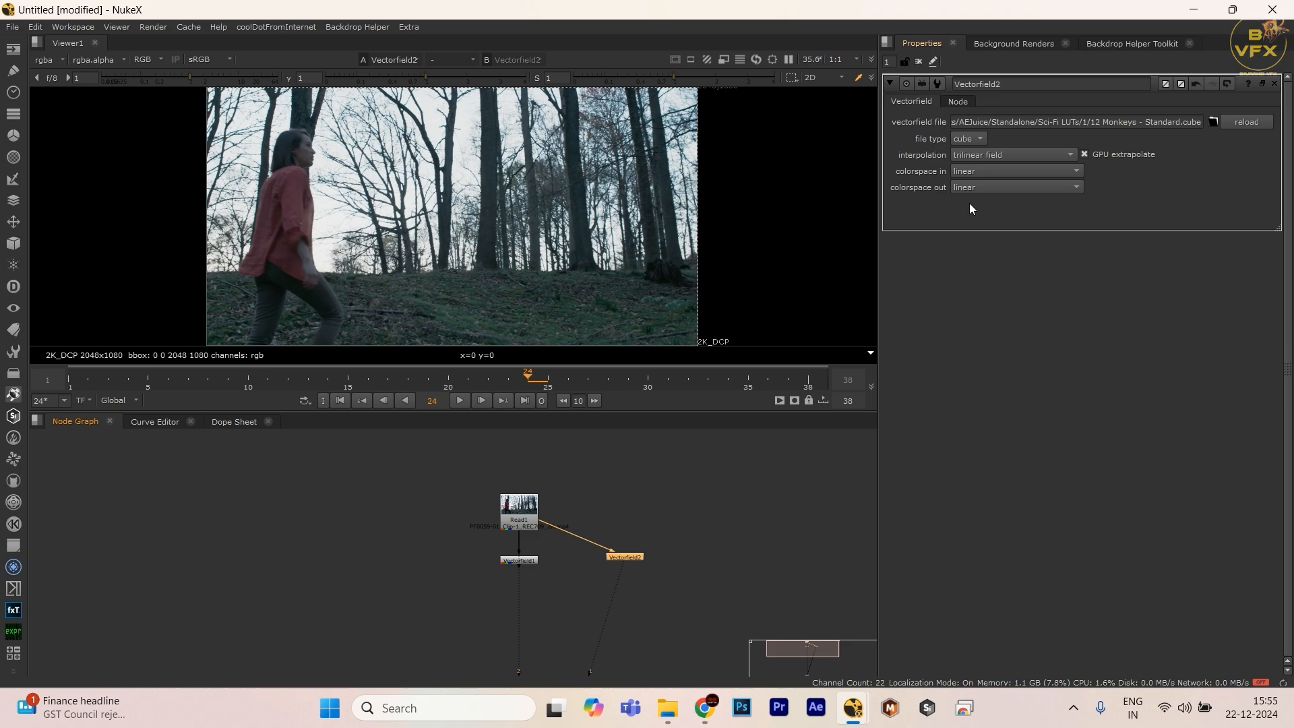
click(1015, 187)
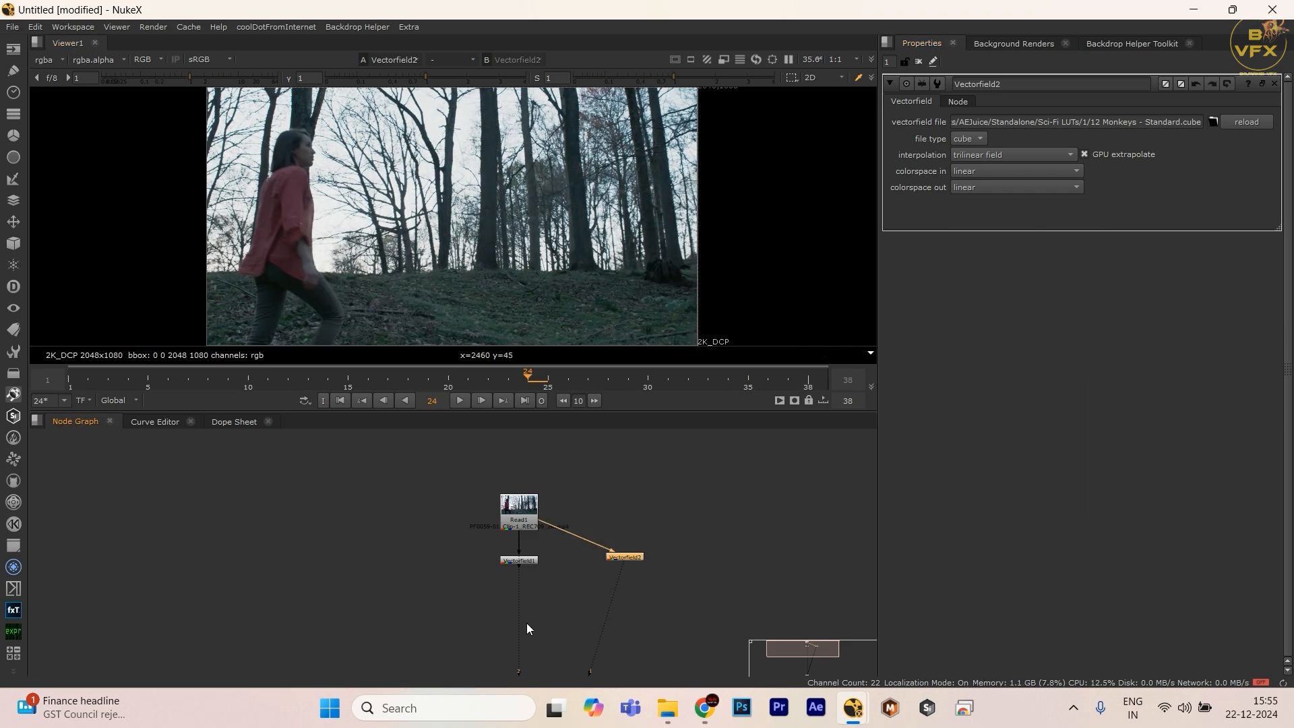
mouse_move(436, 257)
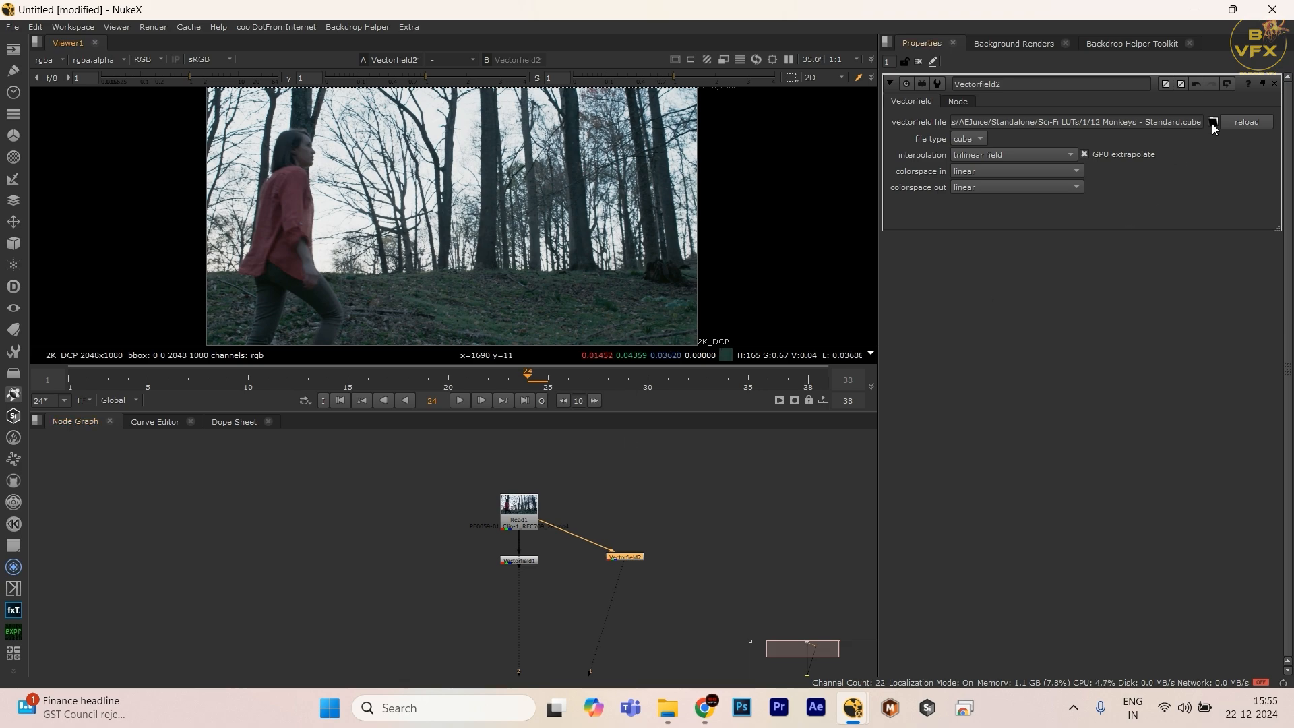
click(1212, 122)
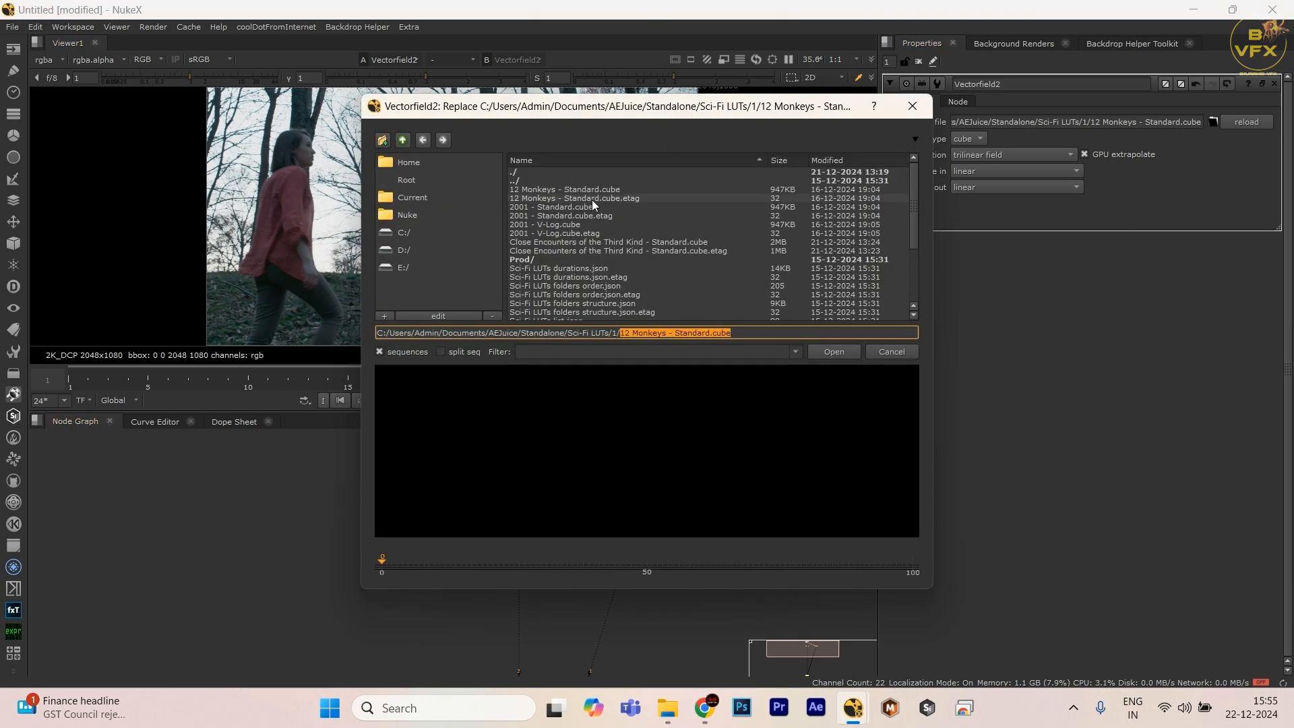
mouse_move(635, 202)
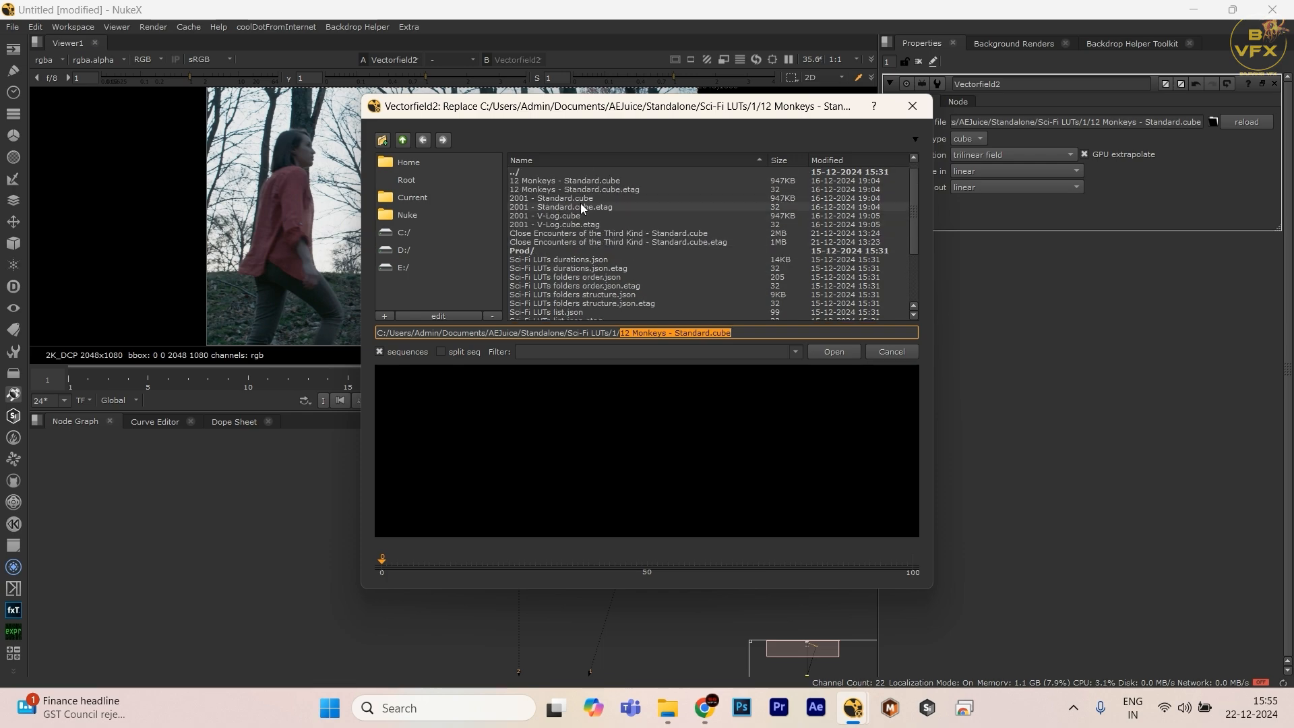
click(832, 350)
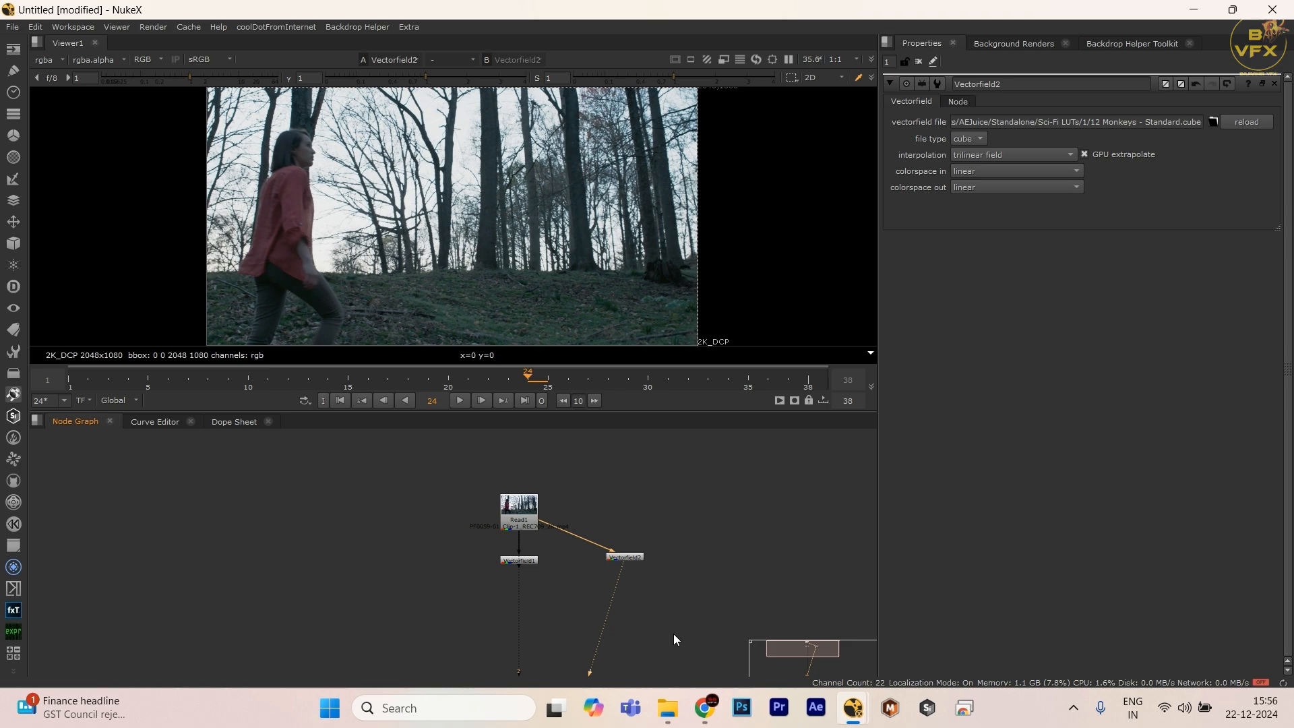
- Switch to aejuice.com in Chrome, scroll the homepage, and show the macOS and Windows downloads
click(702, 714)
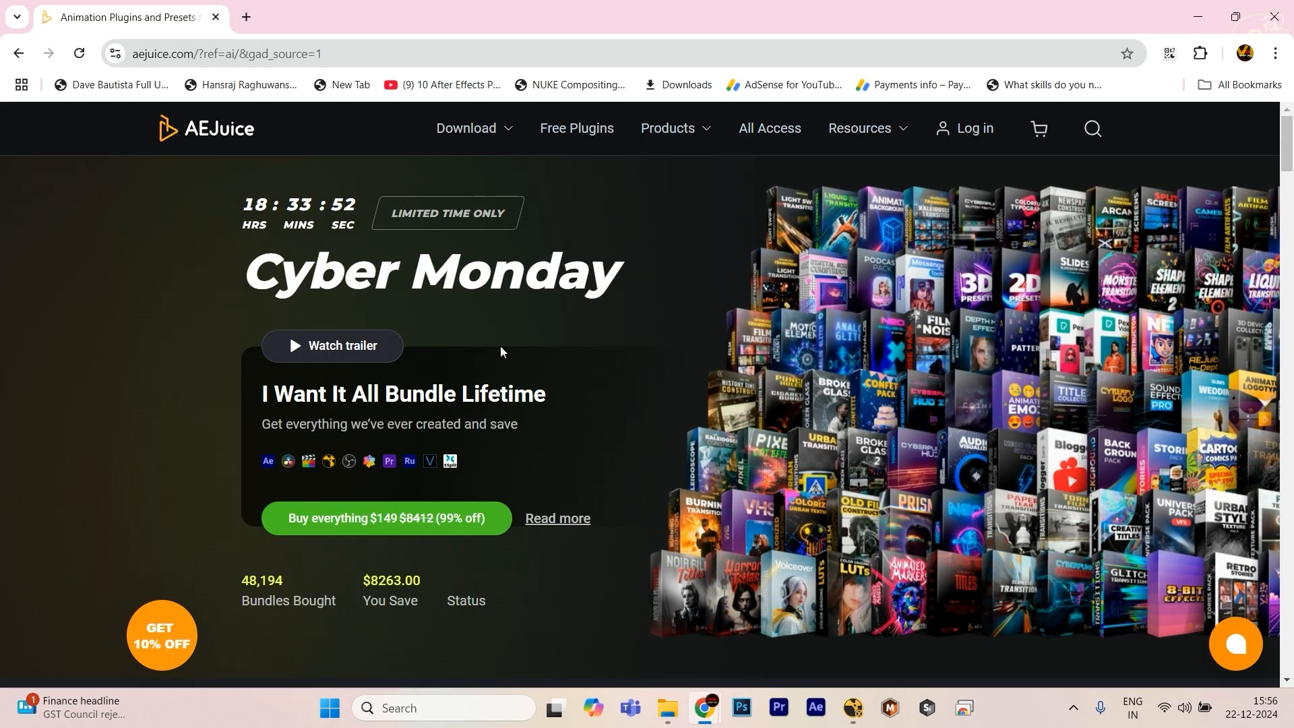
mouse_move(491, 351)
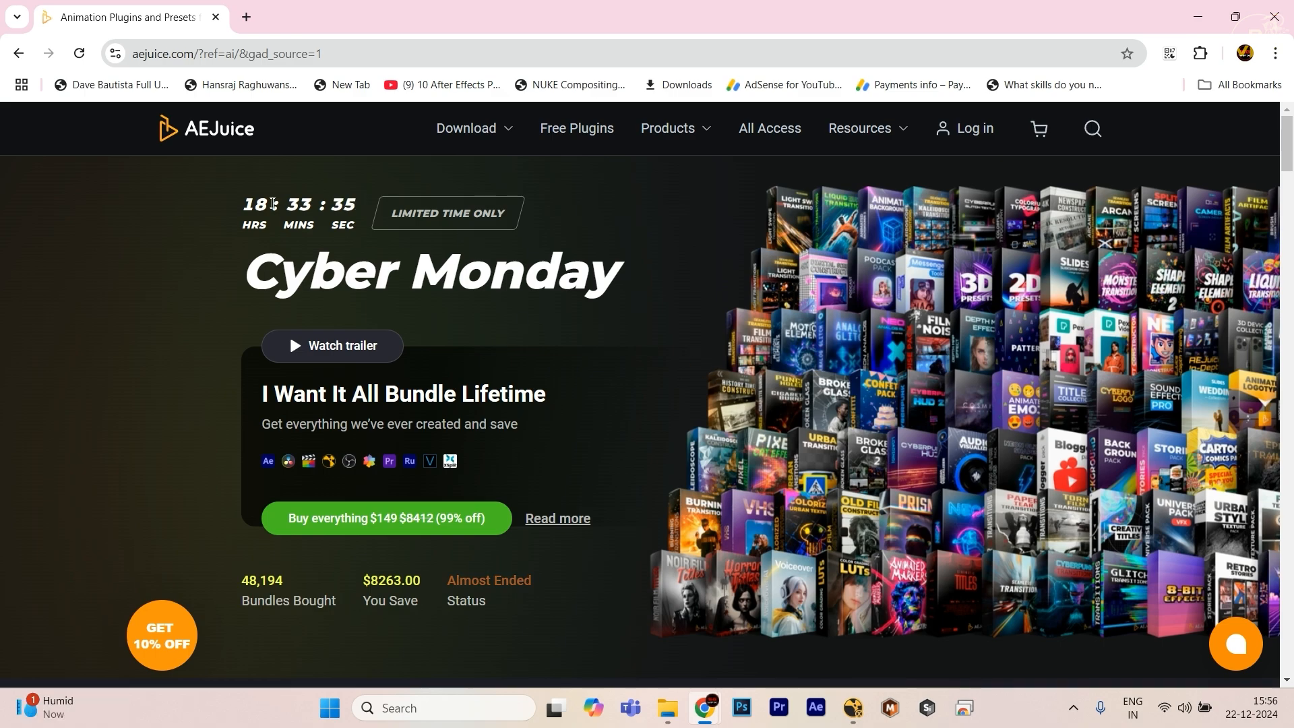
mouse_move(453, 331)
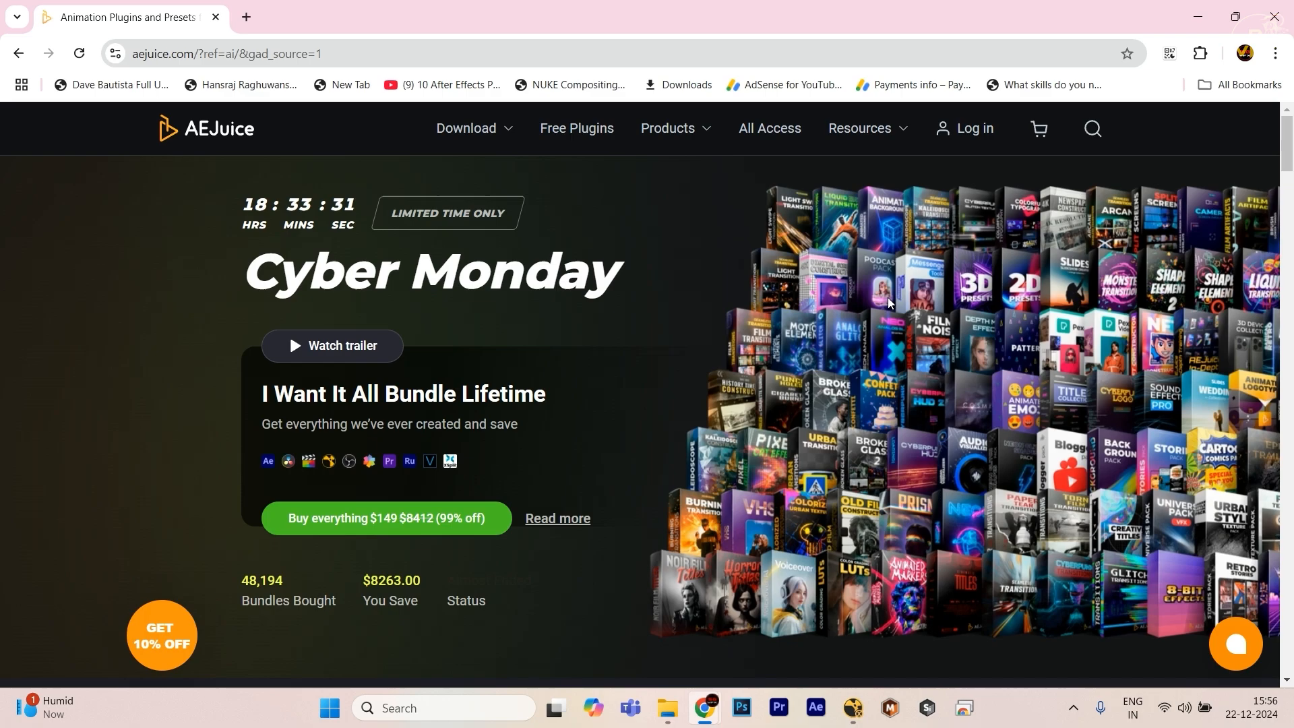
scroll(down, 3)
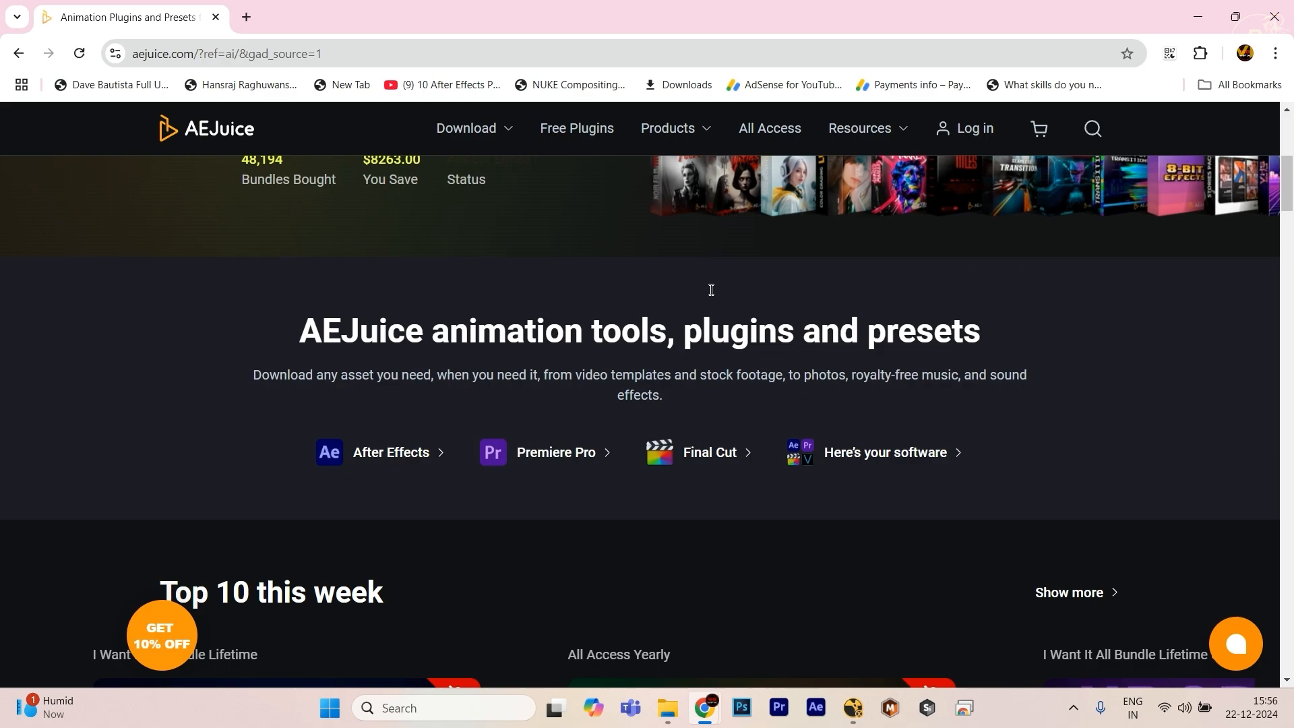
click(466, 129)
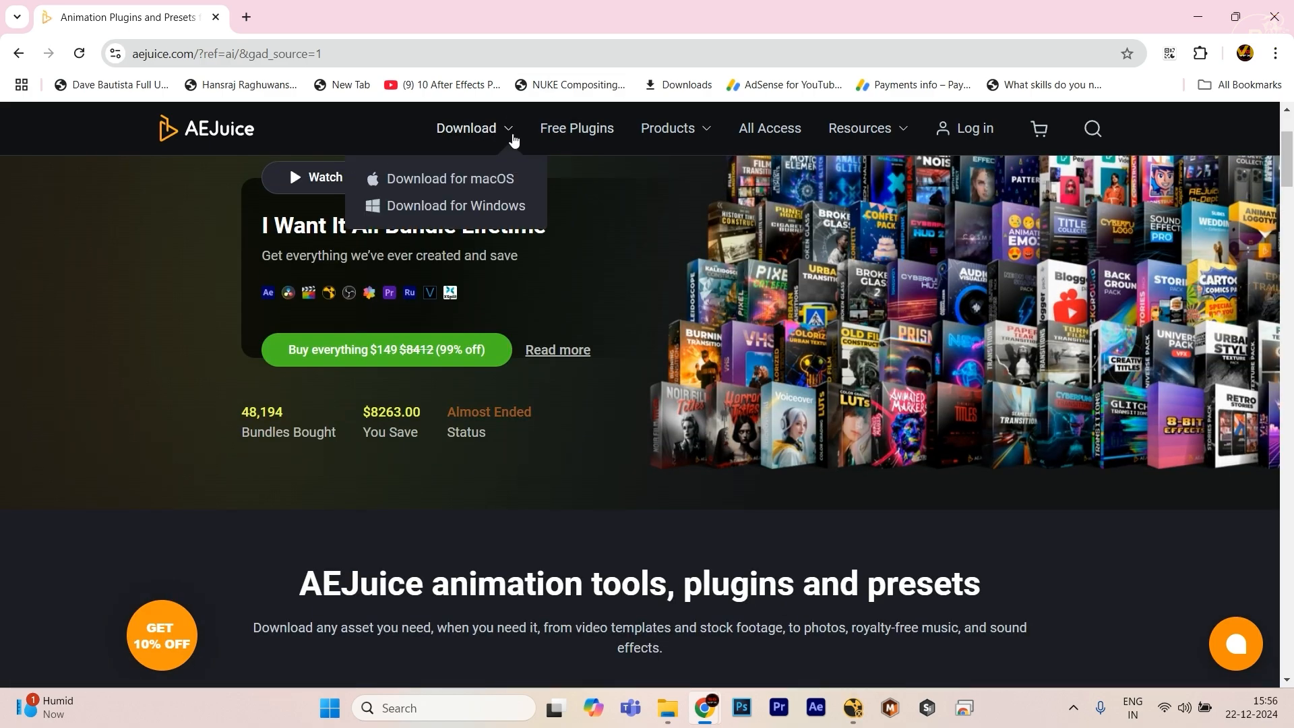
mouse_move(476, 206)
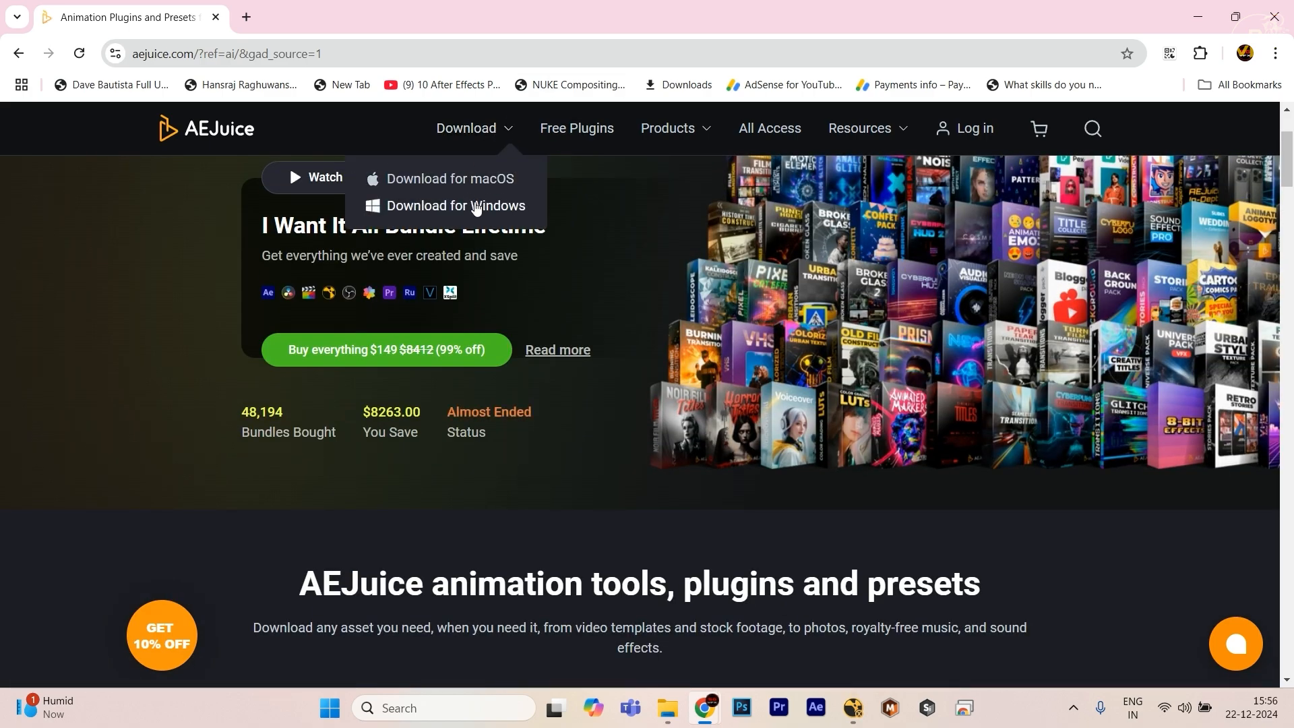
scroll(down, 3)
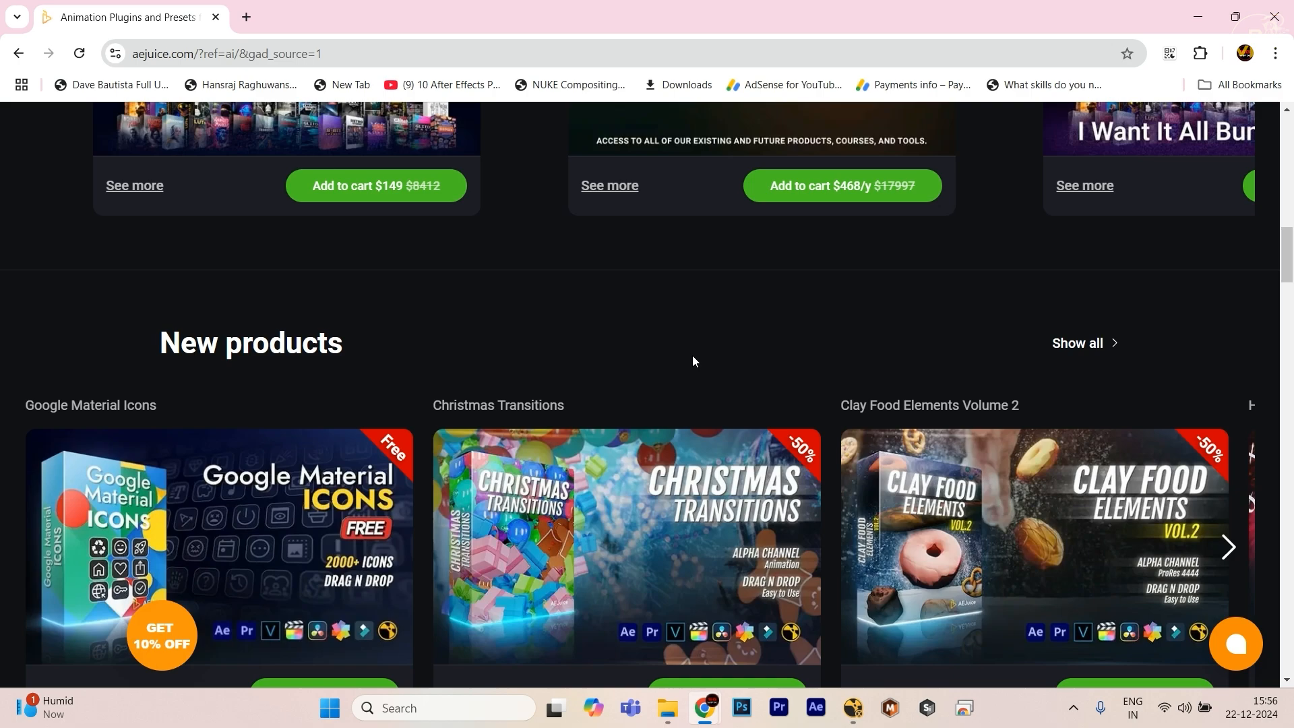
scroll(up, 3)
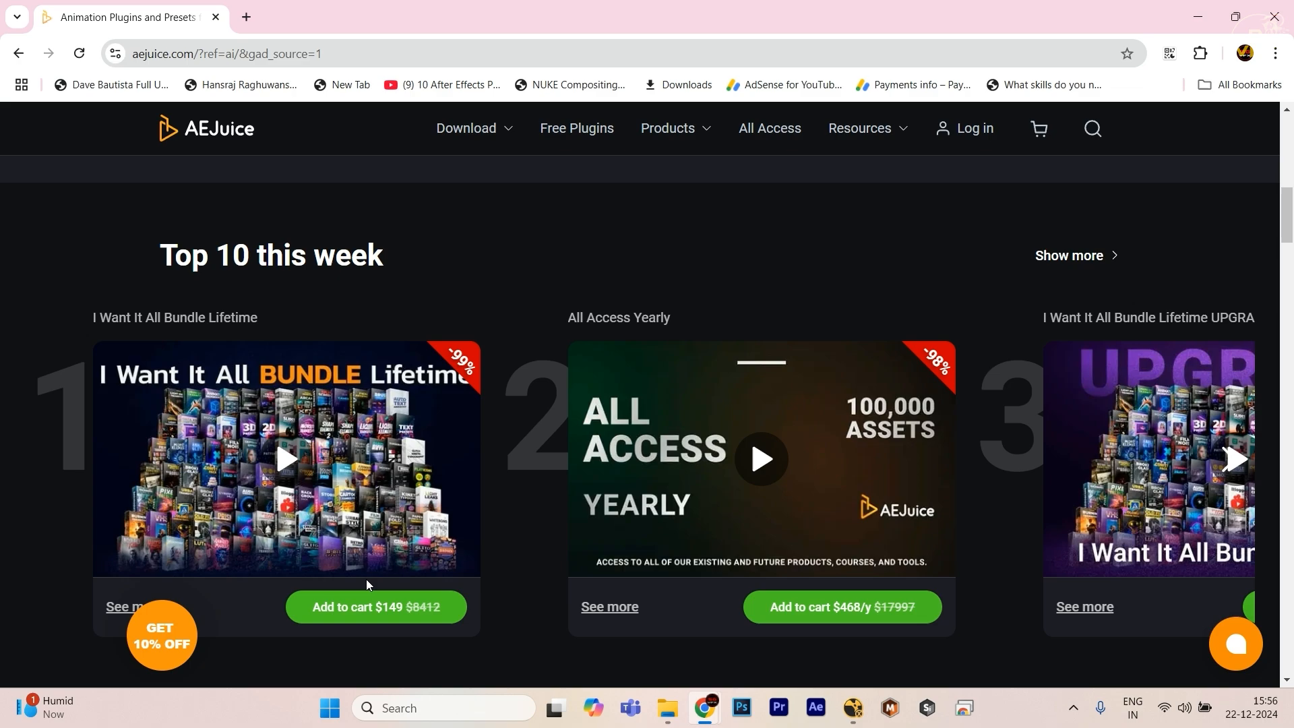
mouse_move(660, 485)
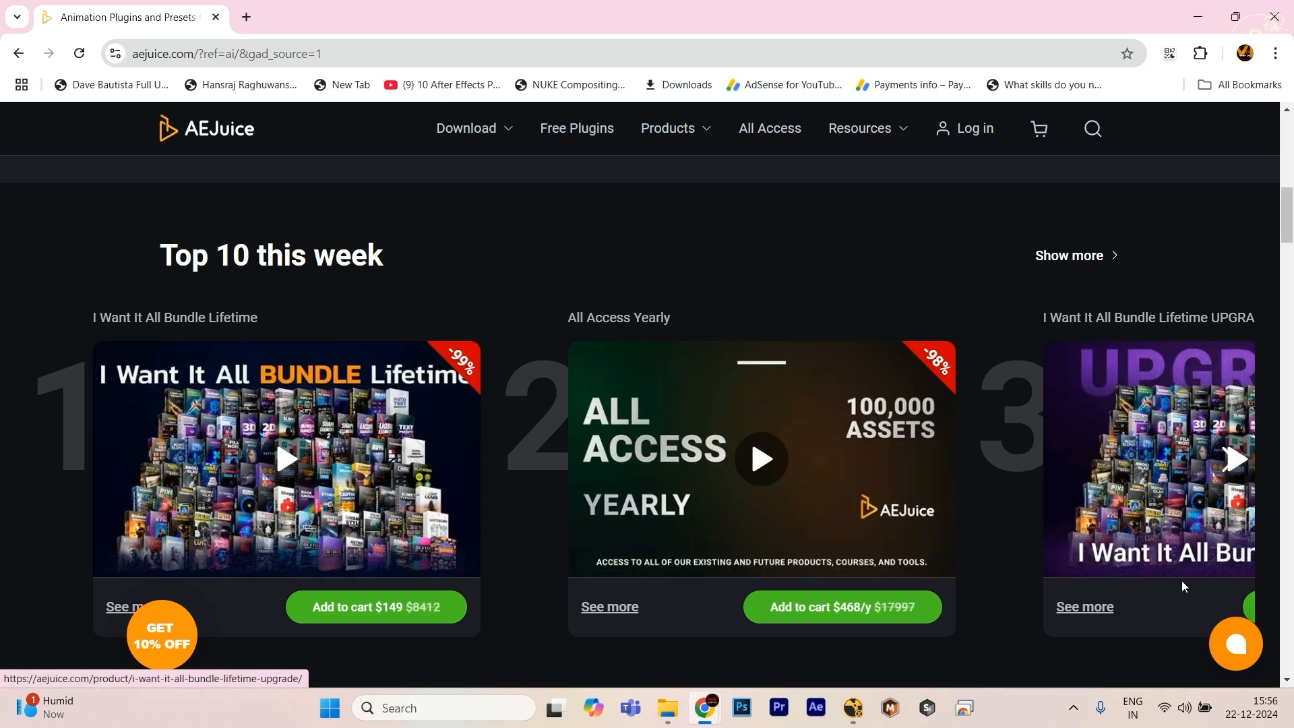
click(1233, 460)
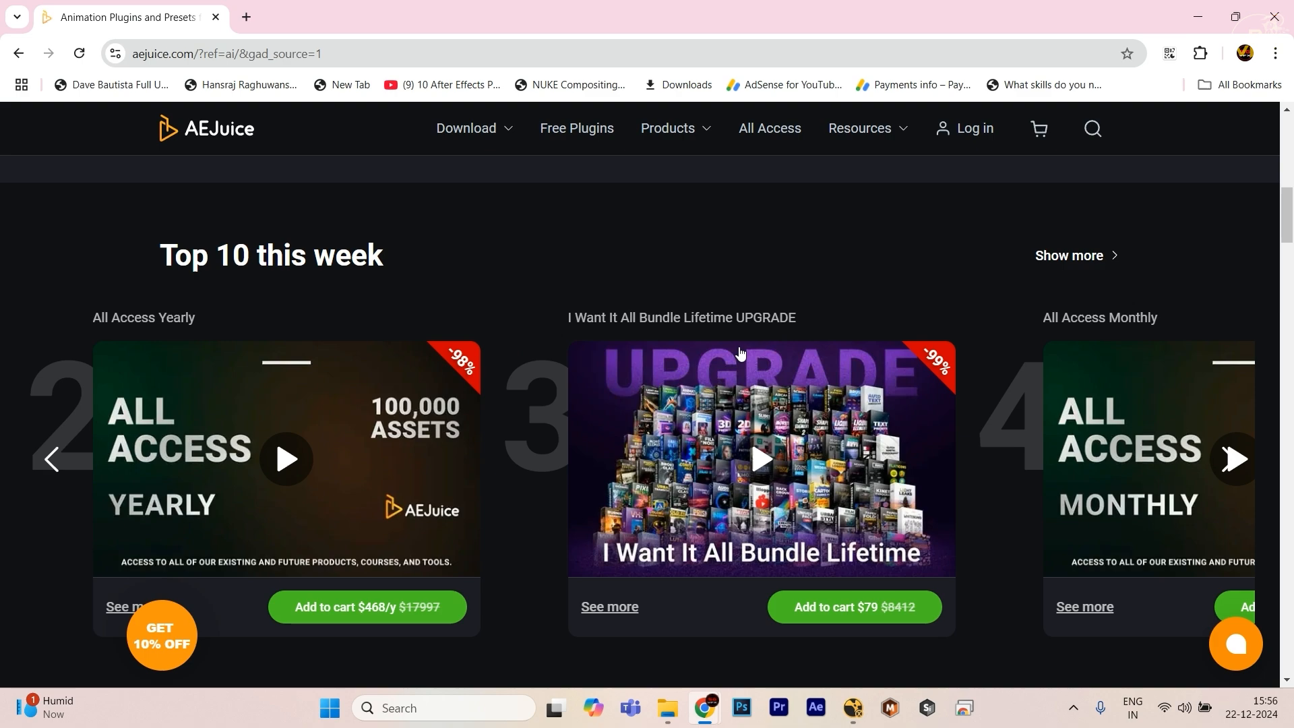
mouse_move(594, 322)
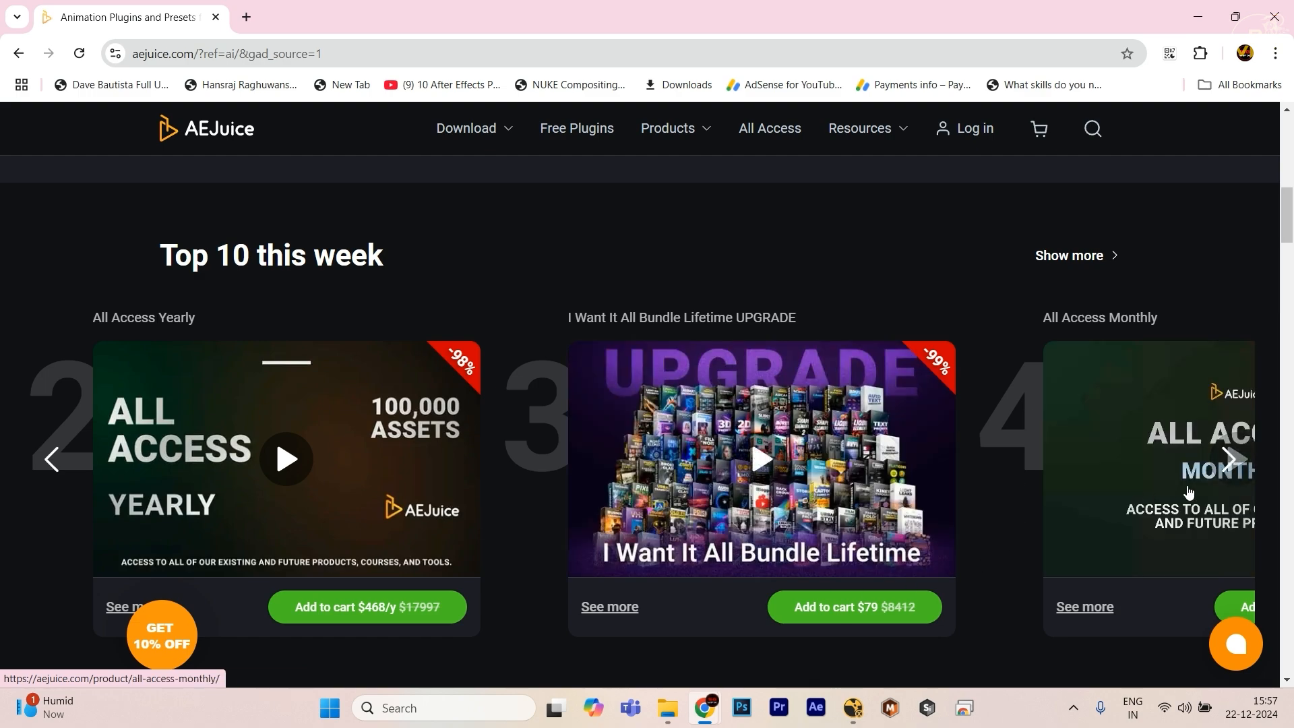
click(1229, 459)
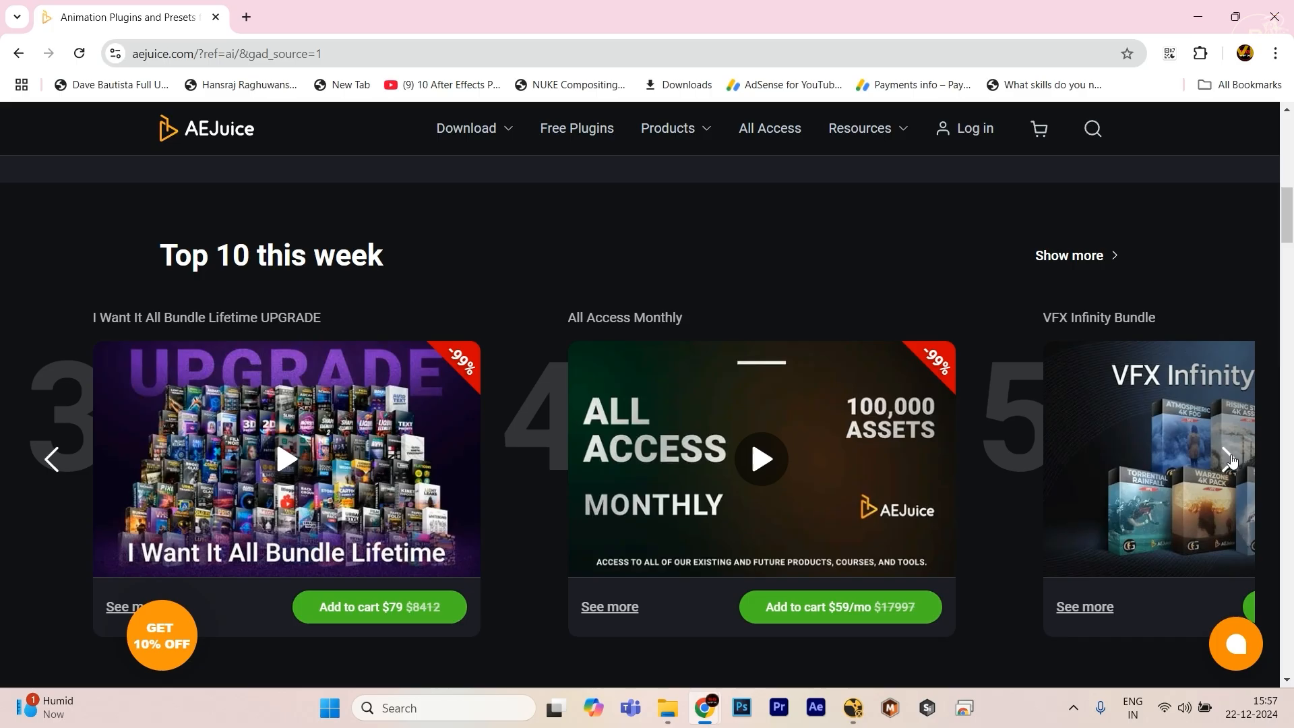
scroll(down, 3)
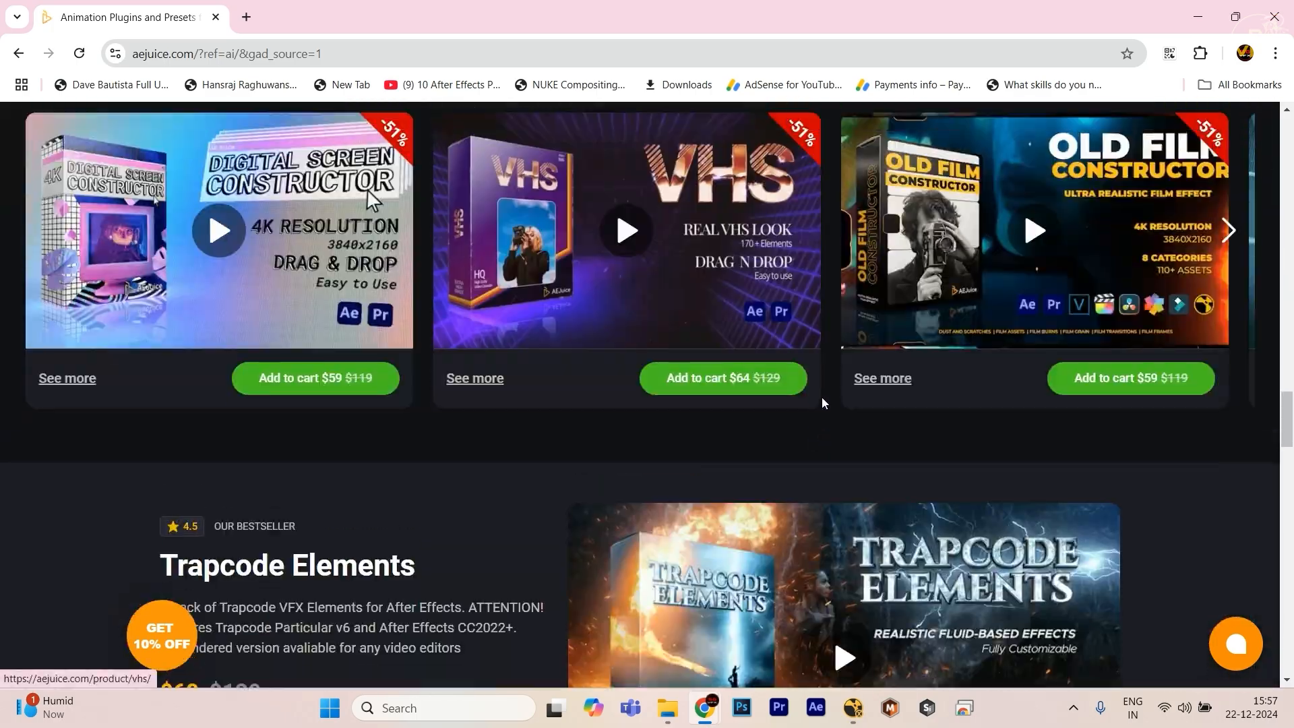
scroll(down, 3)
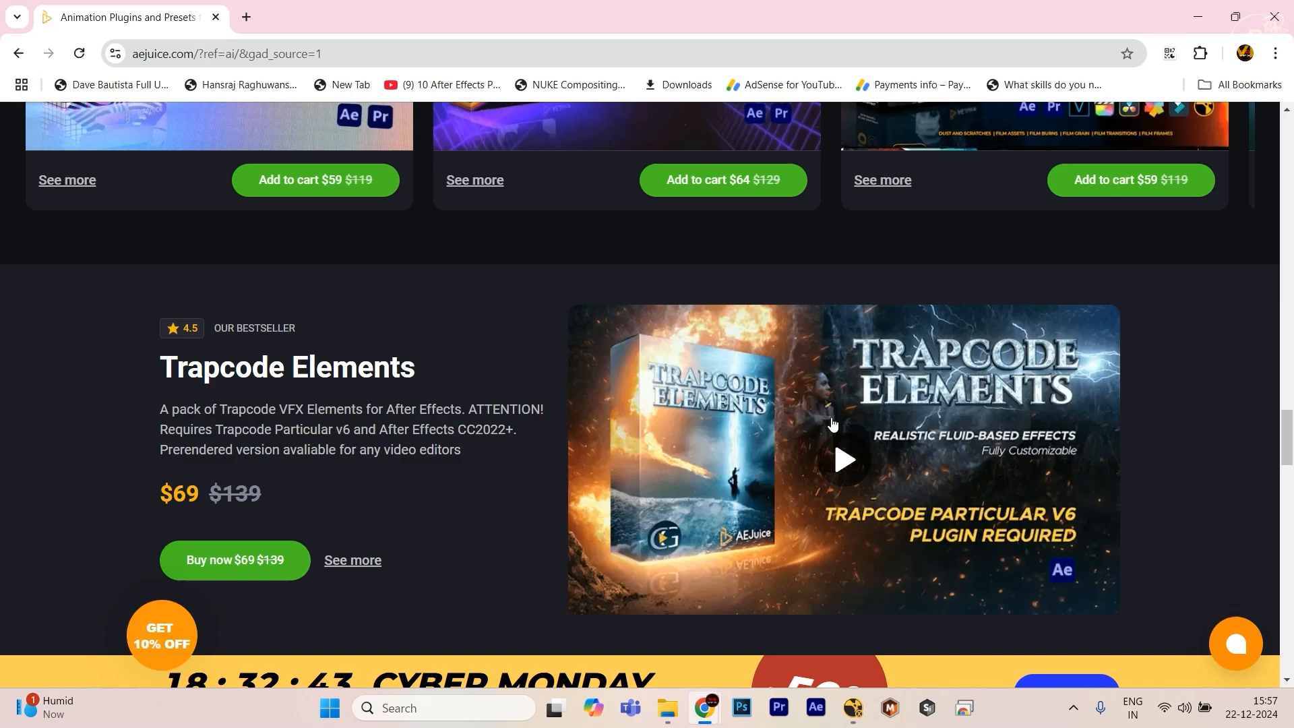
click(843, 460)
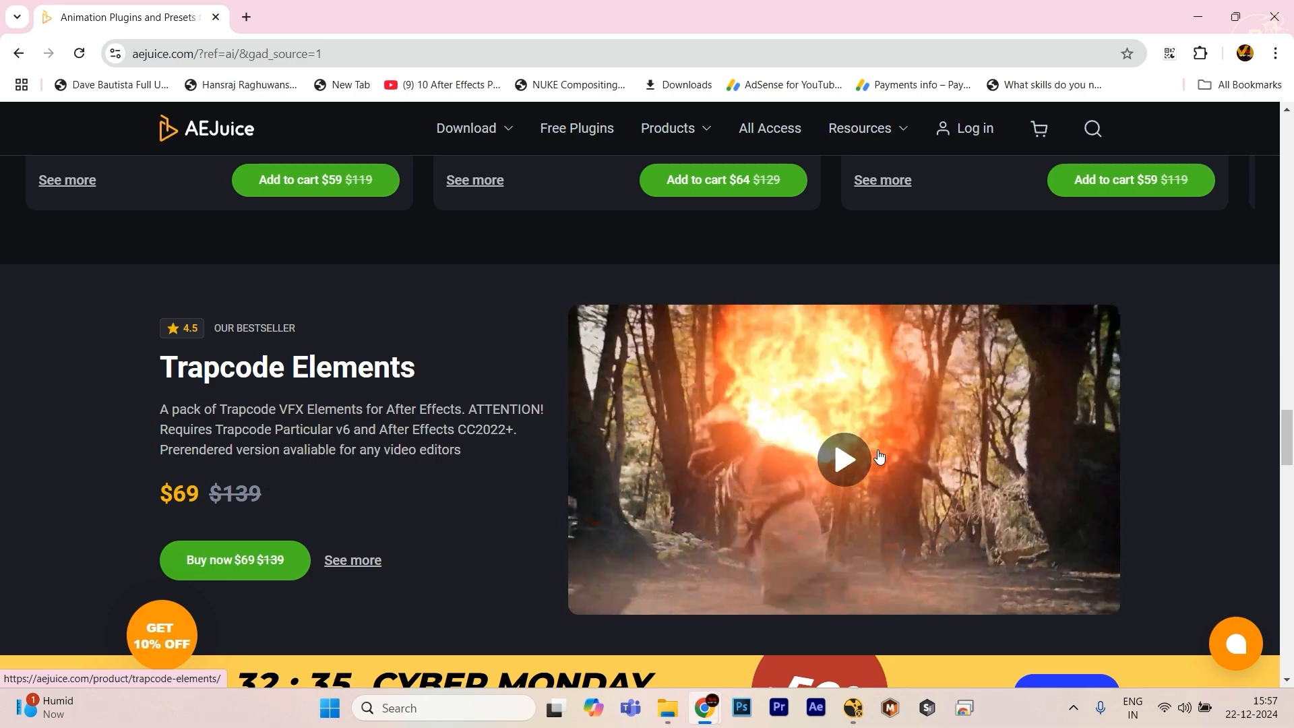
scroll(down, 3)
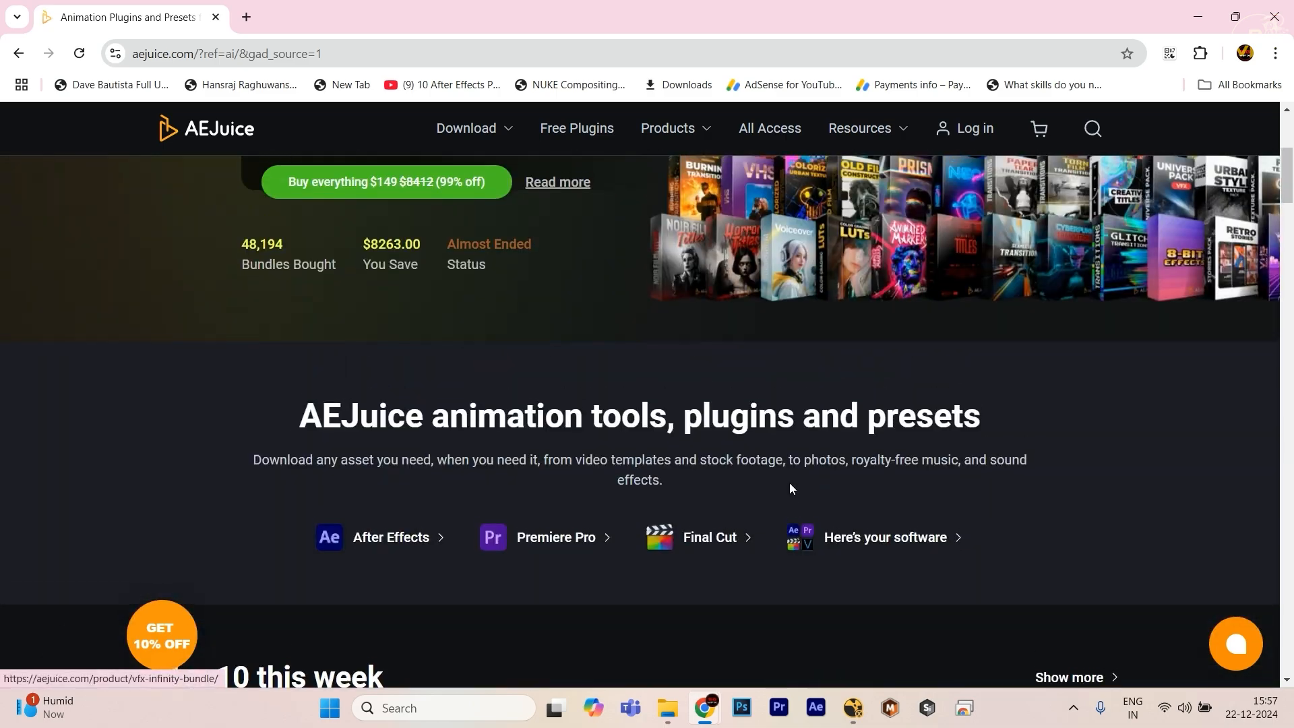
scroll(down, 3)
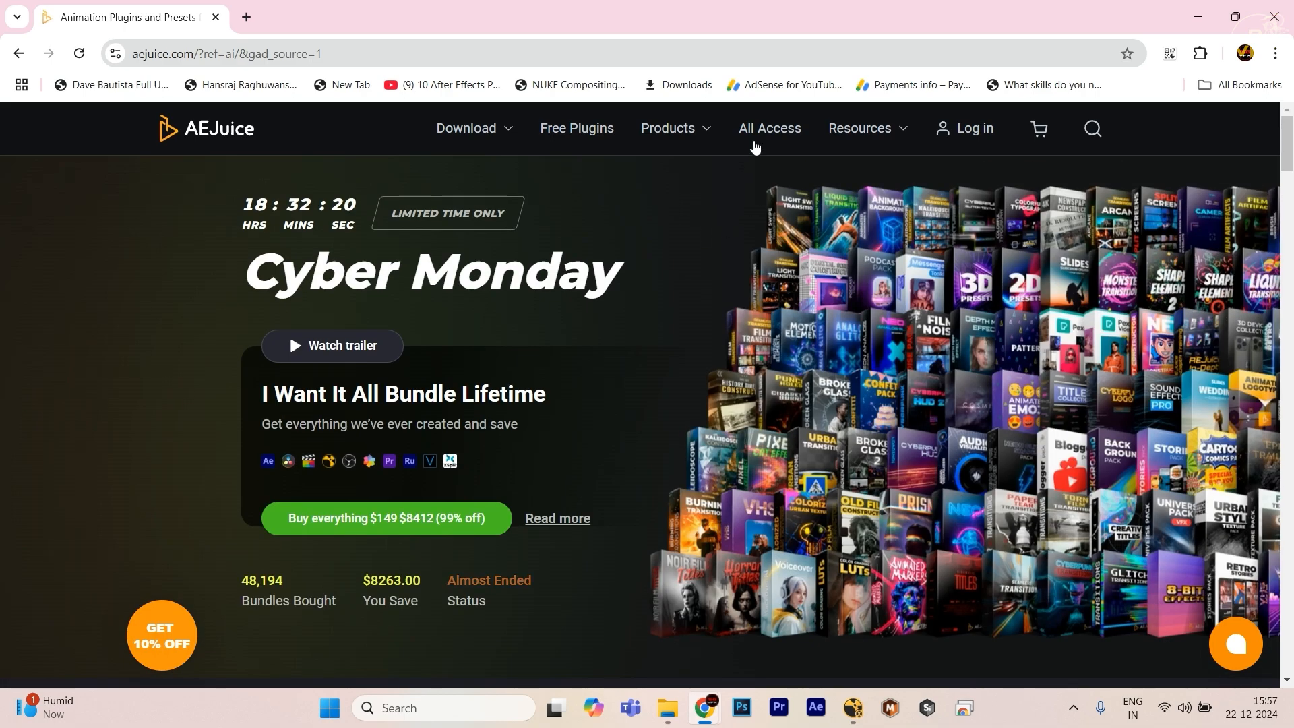
mouse_move(497, 149)
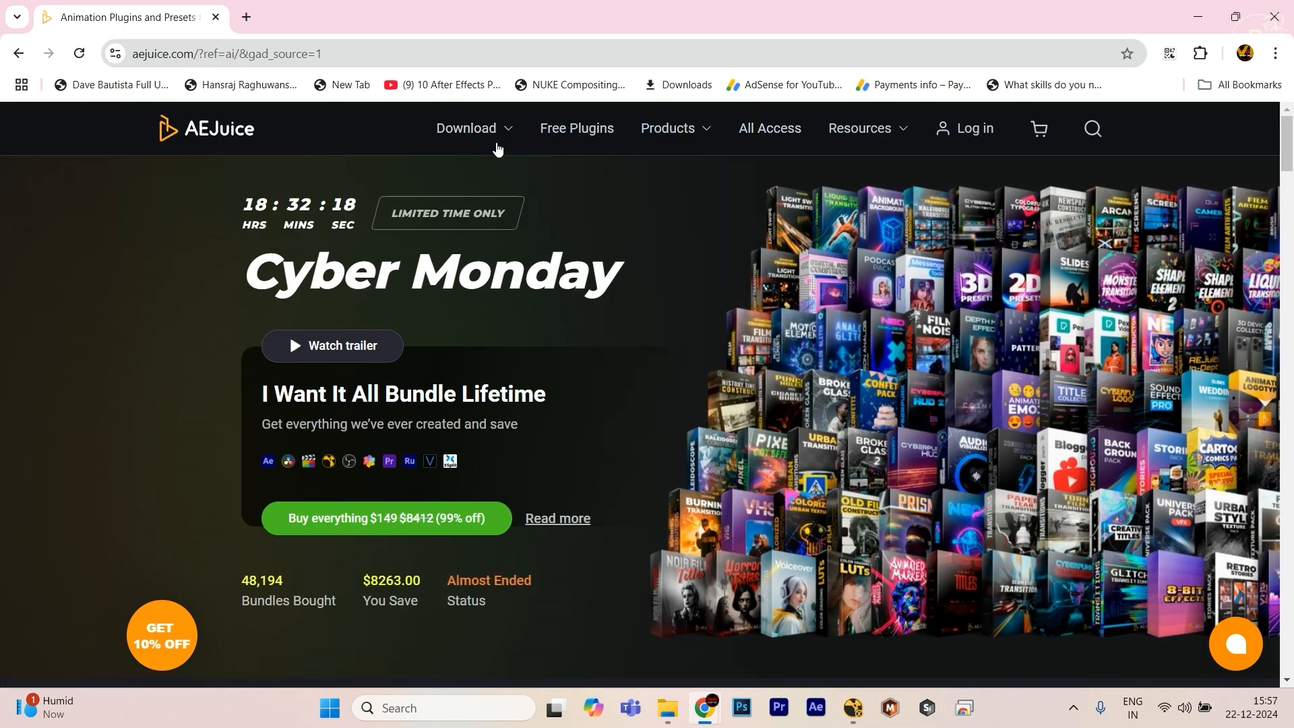
click(669, 129)
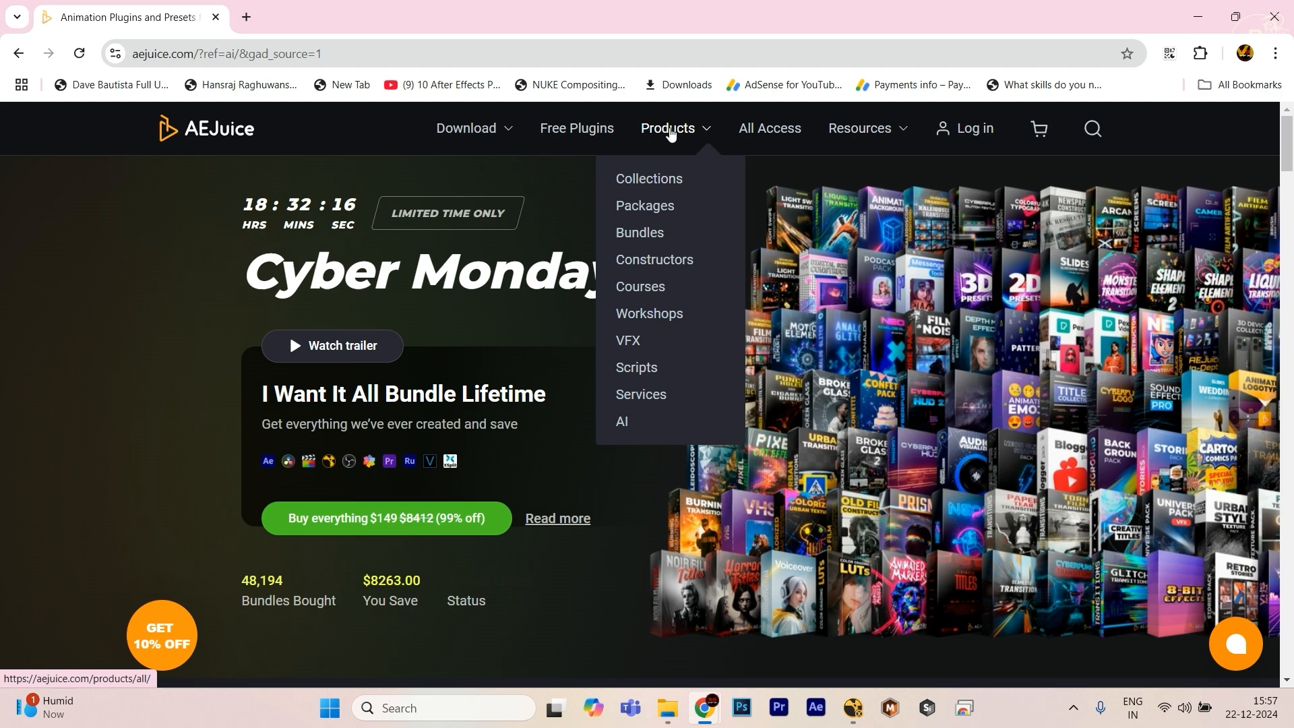
mouse_move(578, 131)
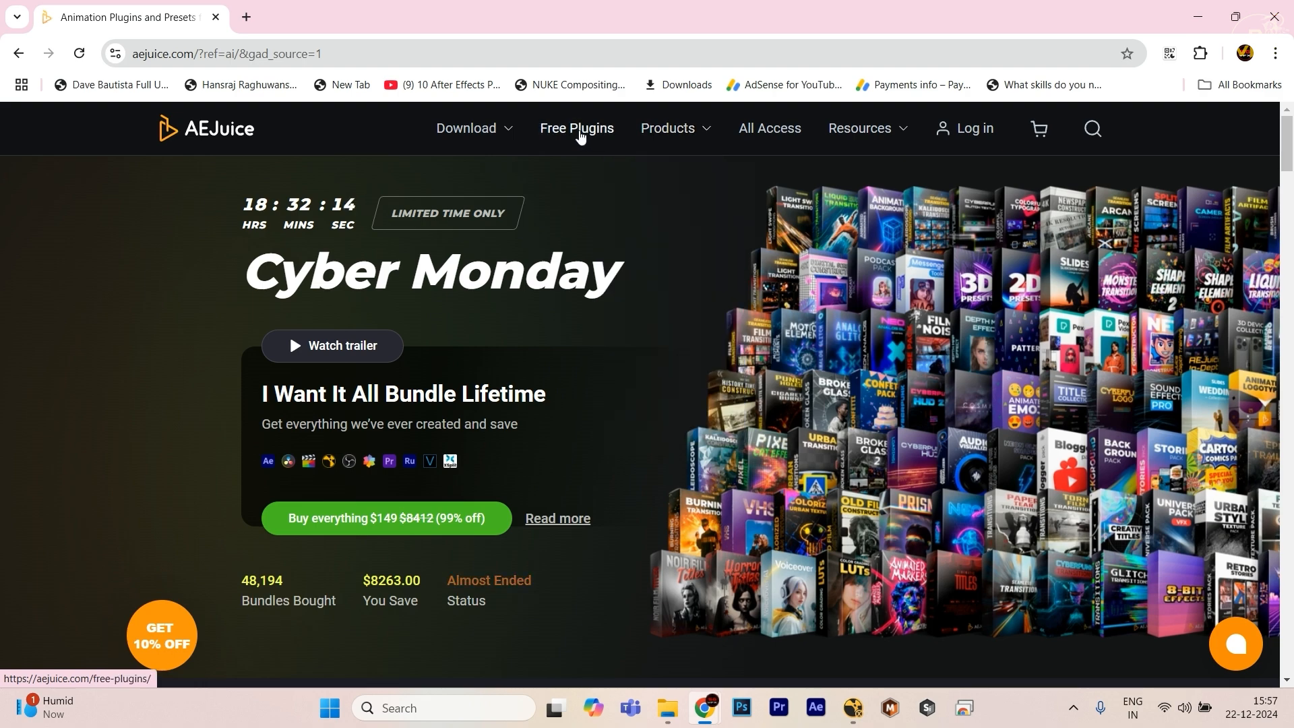
mouse_move(898, 475)
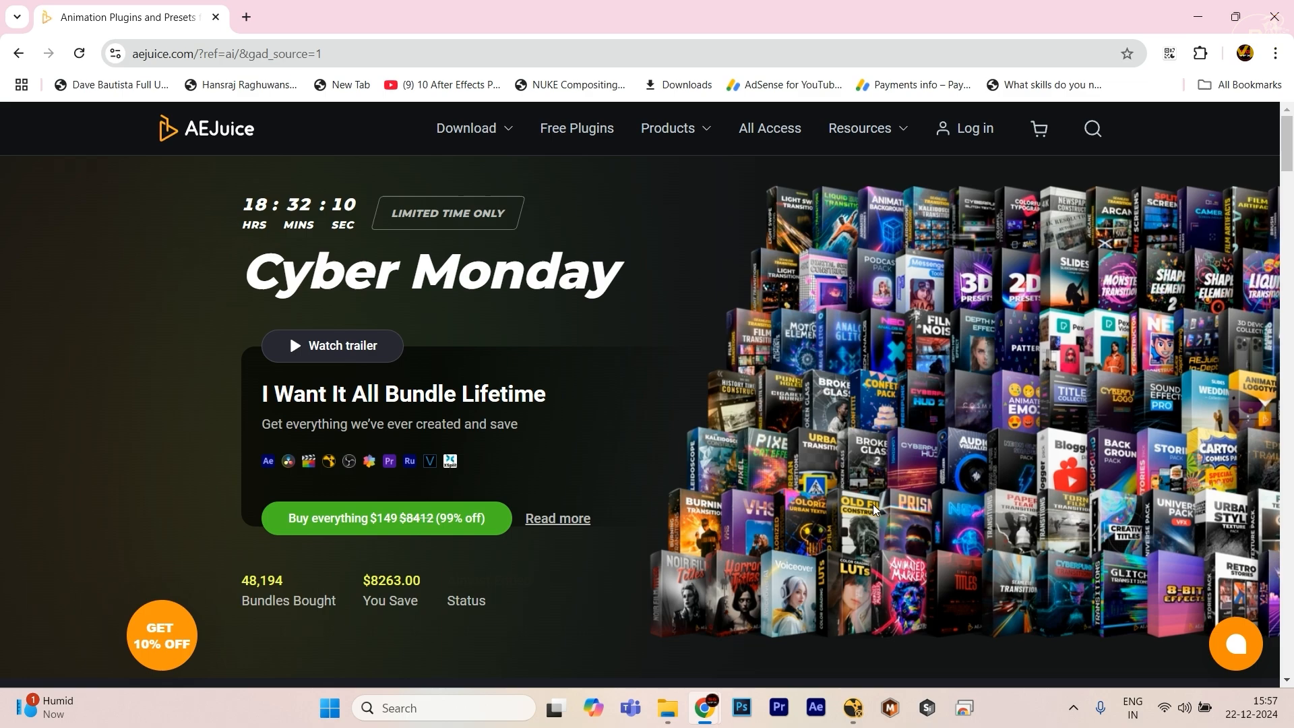
click(979, 713)
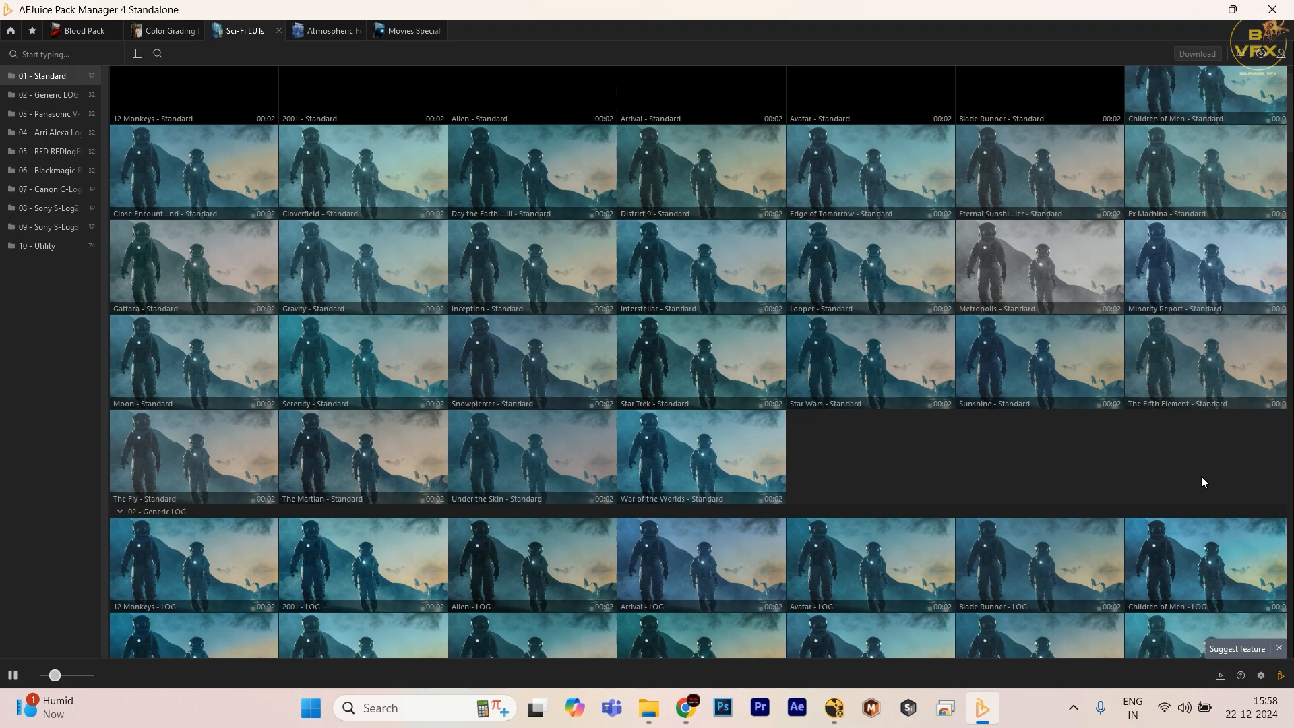
mouse_move(1242, 129)
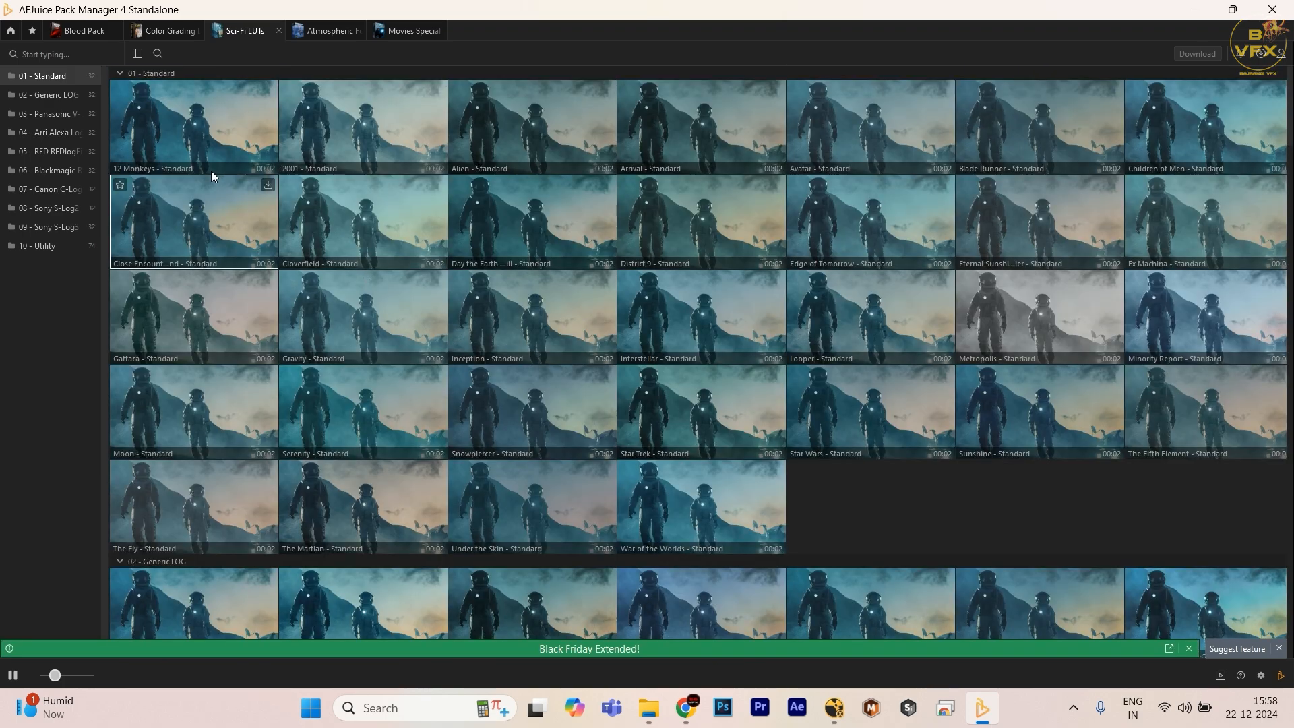
mouse_move(1191, 475)
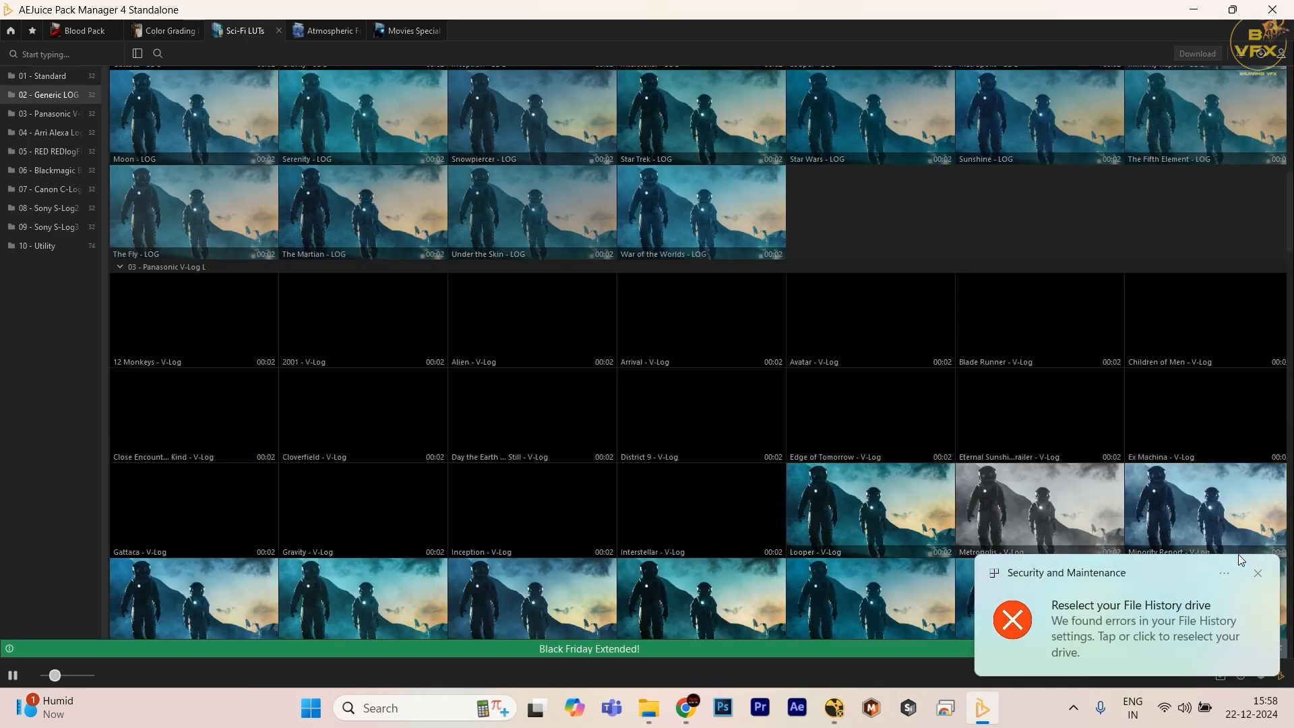
scroll(down, 3)
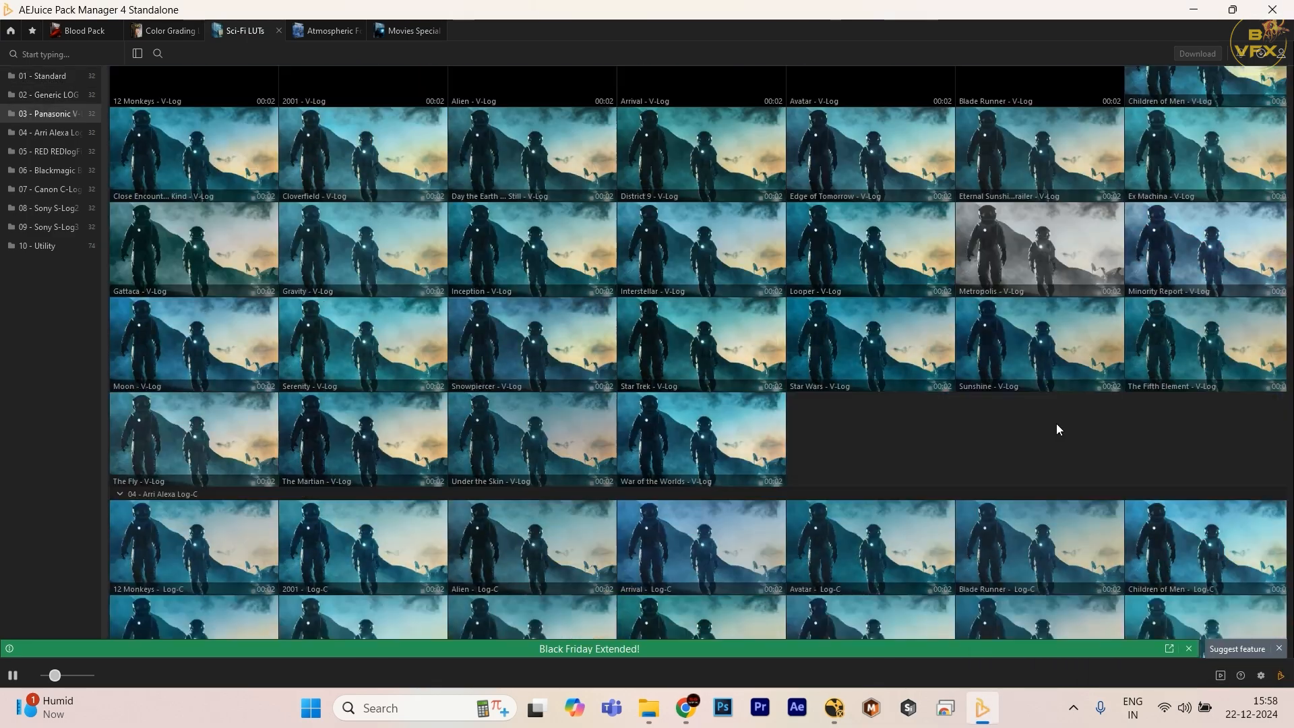
click(44, 76)
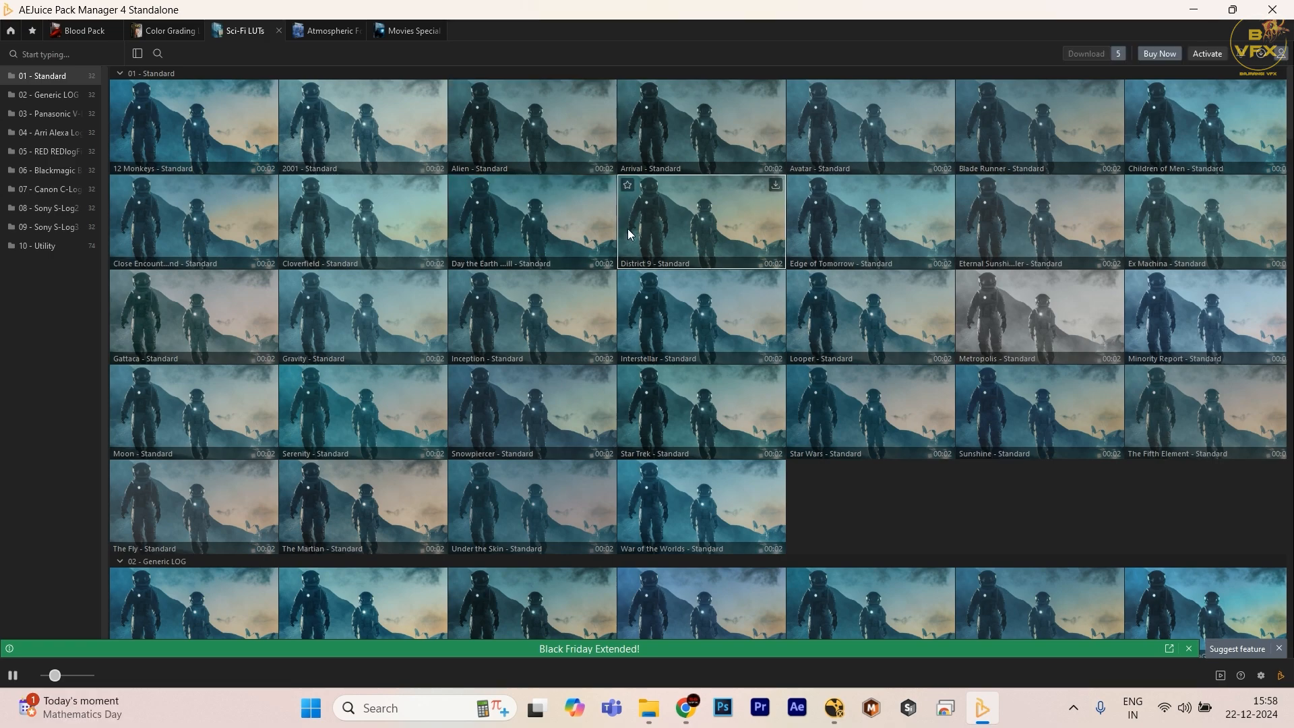
mouse_move(1014, 364)
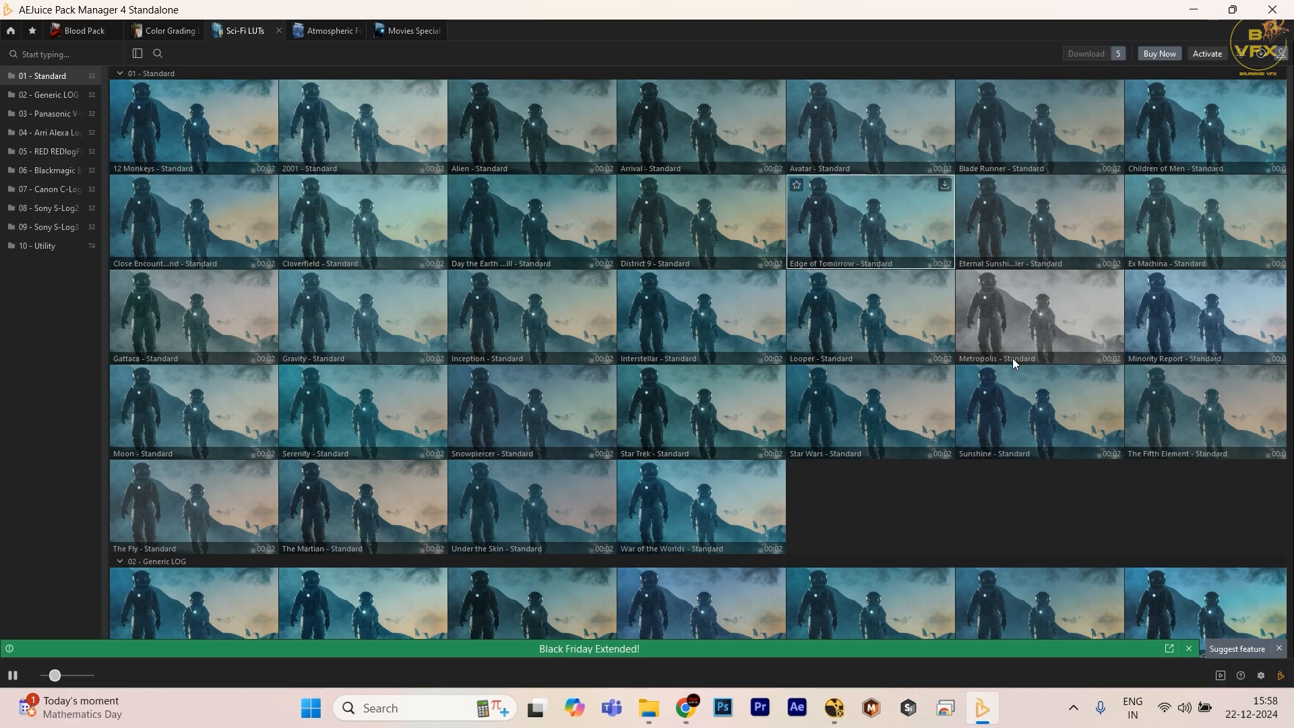
click(806, 714)
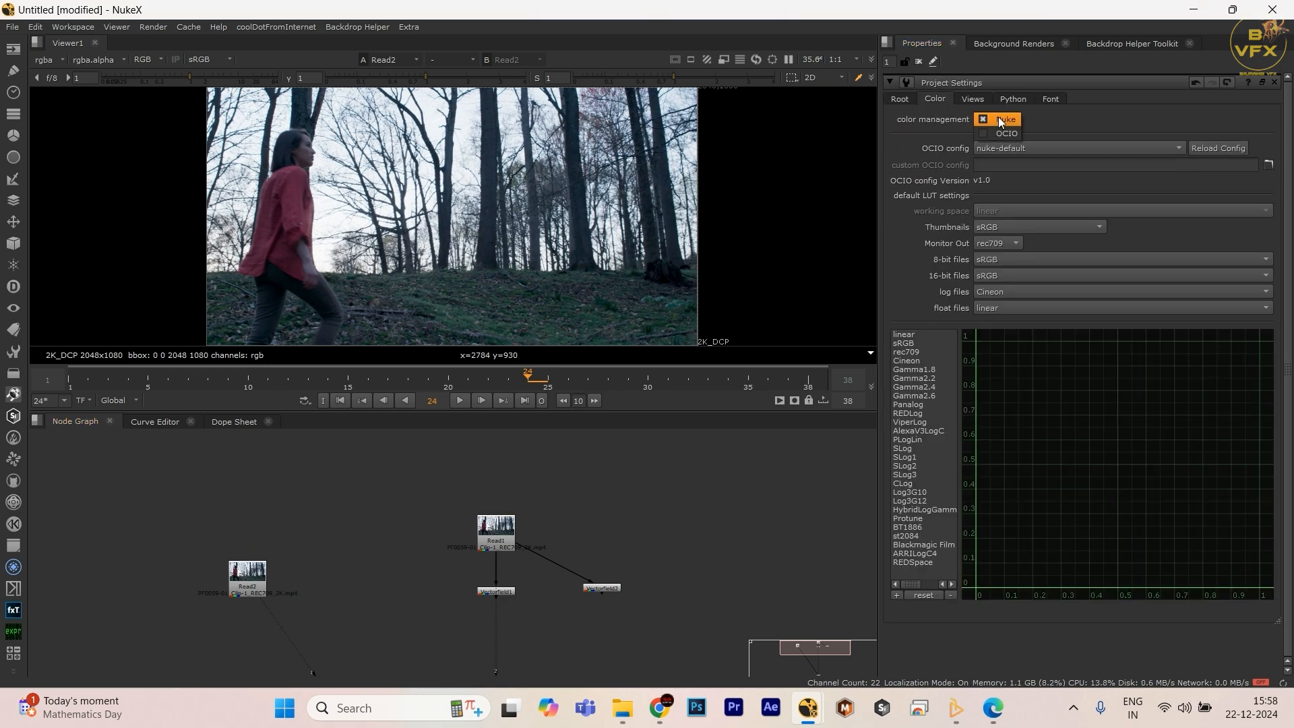
- Set project colour management to OCIO with an ACES config, and Read2's input transform to scene_linear
click(1006, 133)
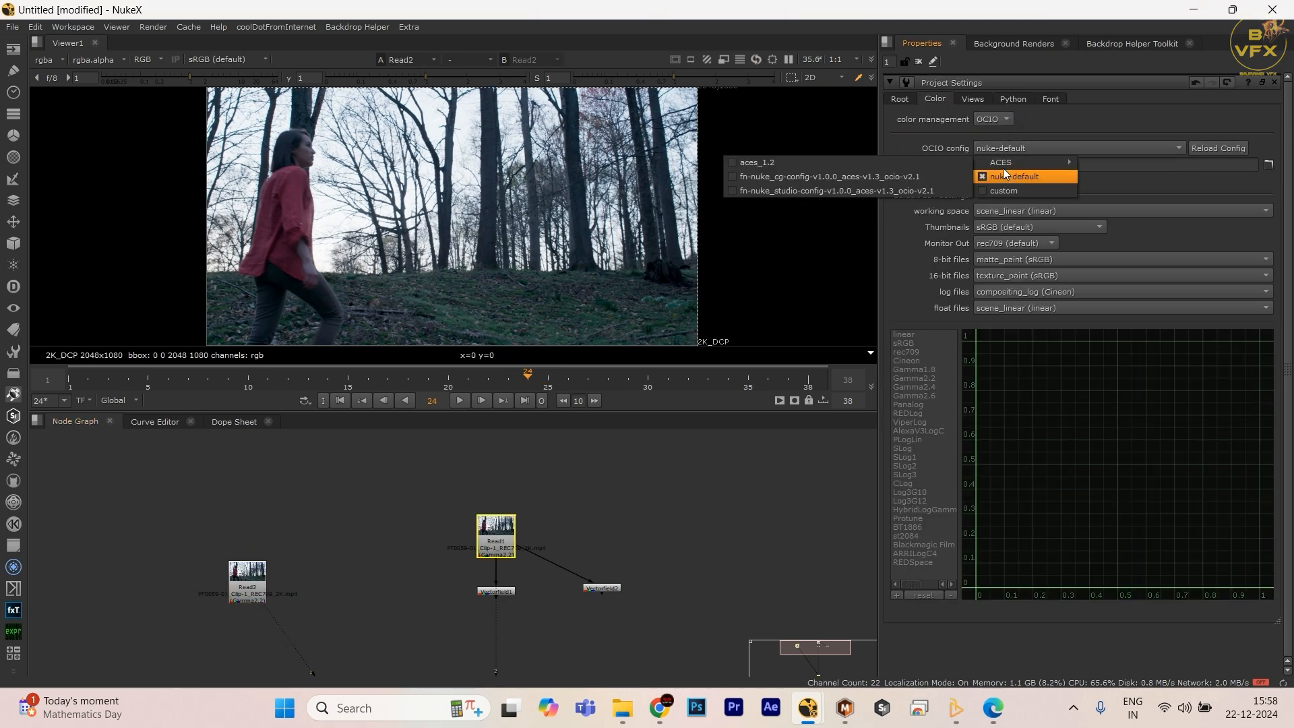
click(754, 162)
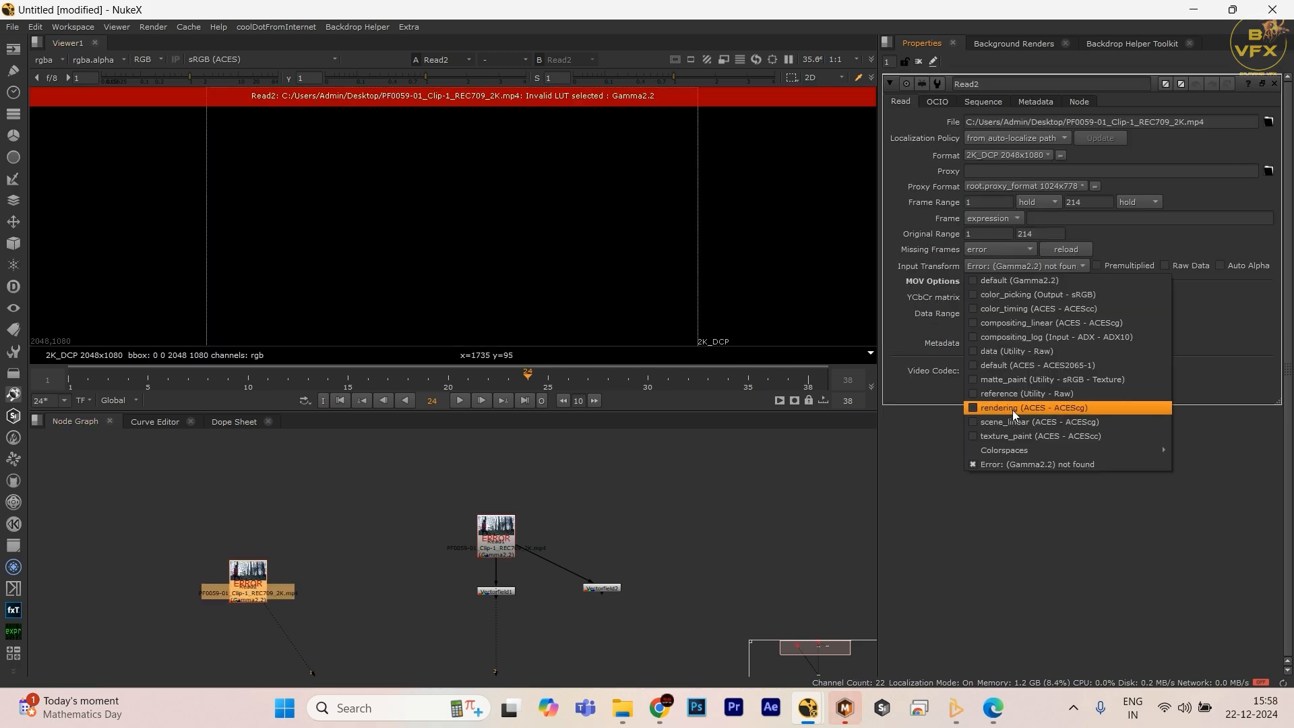
click(1042, 426)
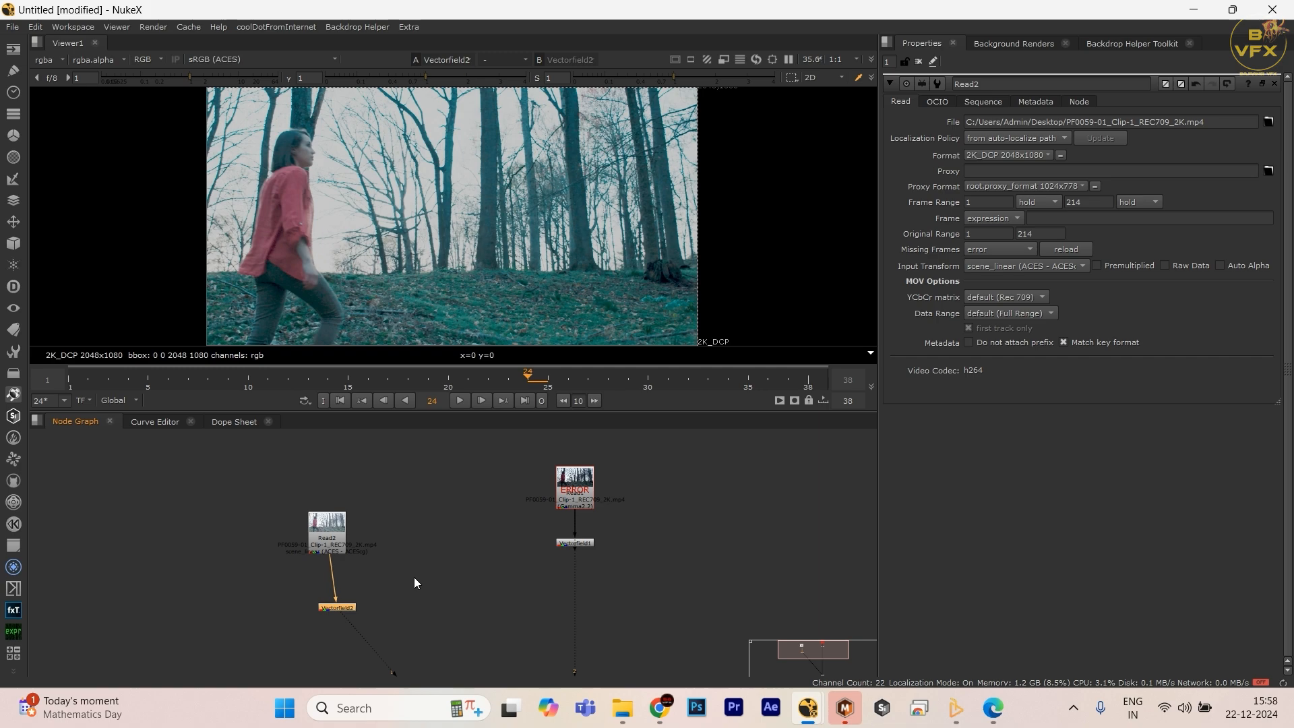
mouse_move(315, 568)
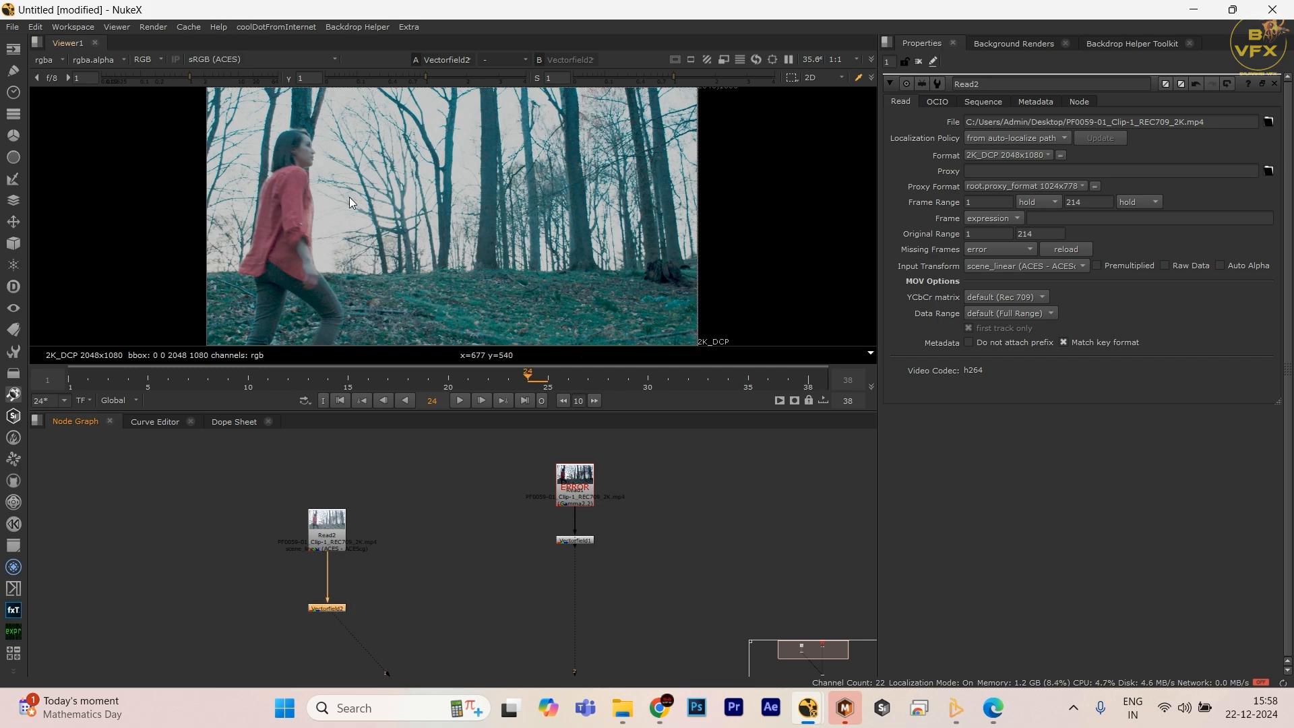
mouse_move(319, 183)
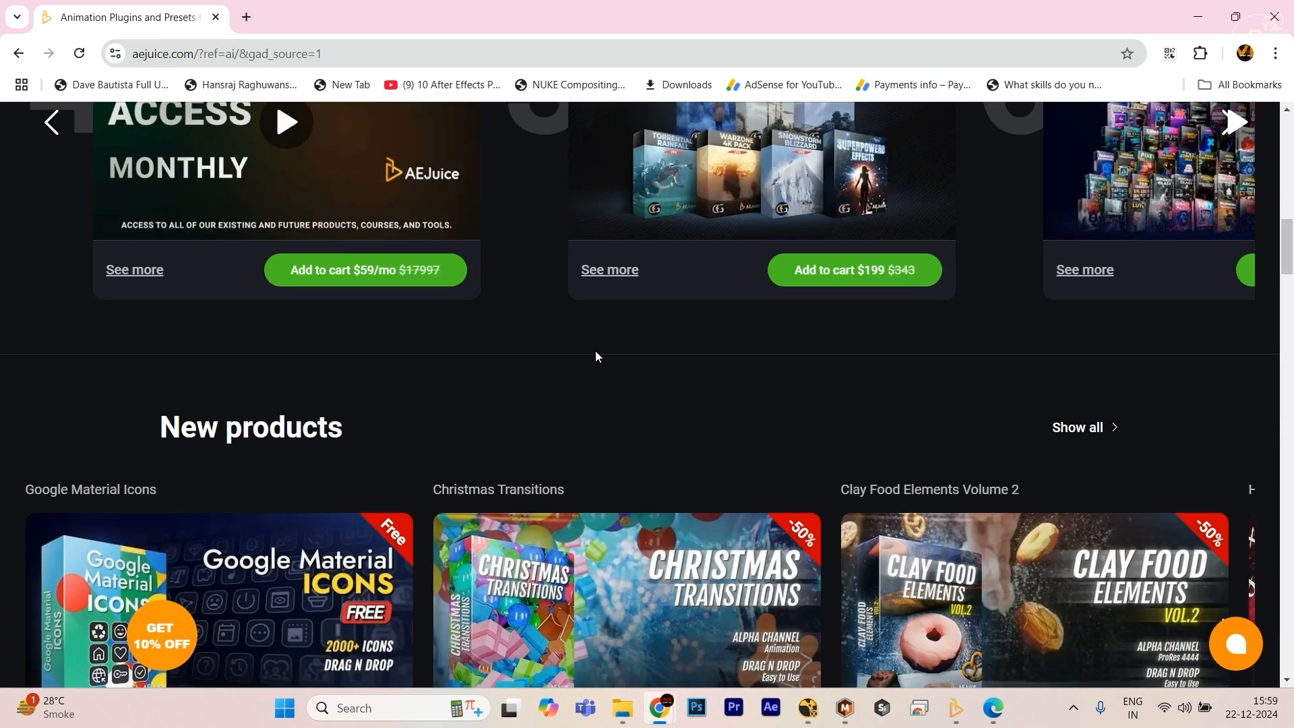
scroll(down, 3)
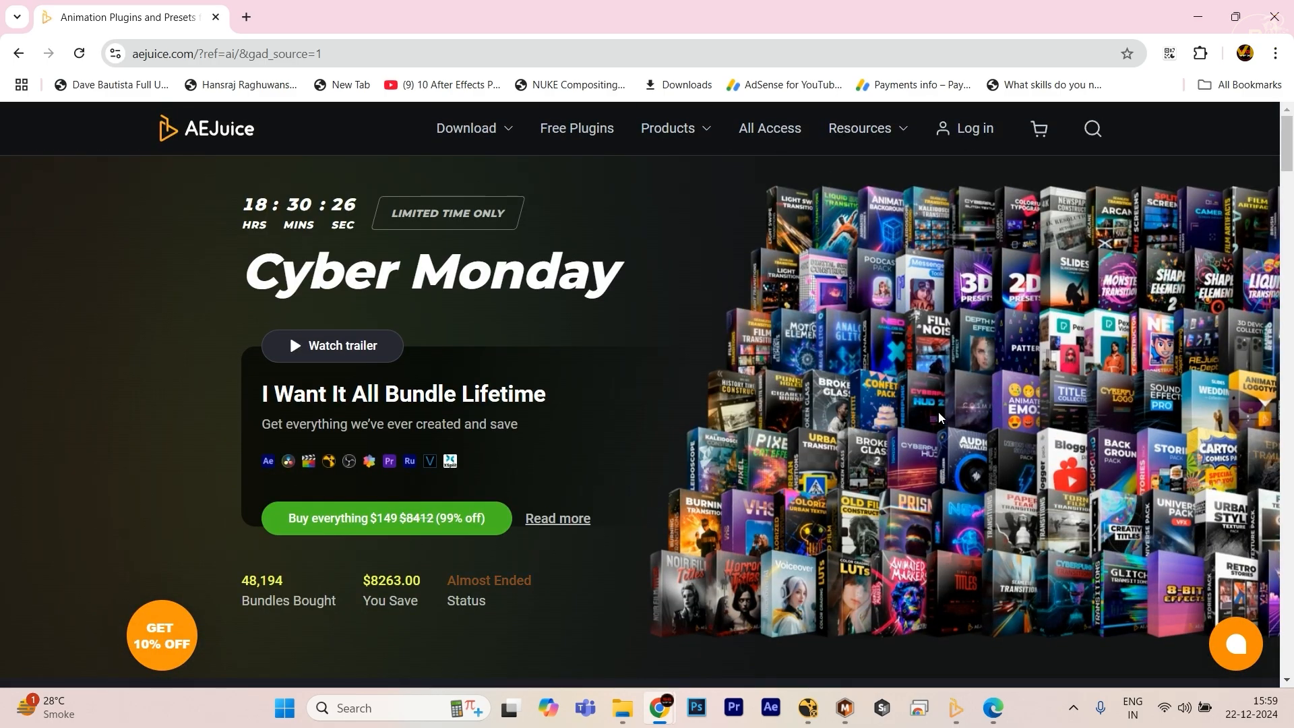
scroll(down, 3)
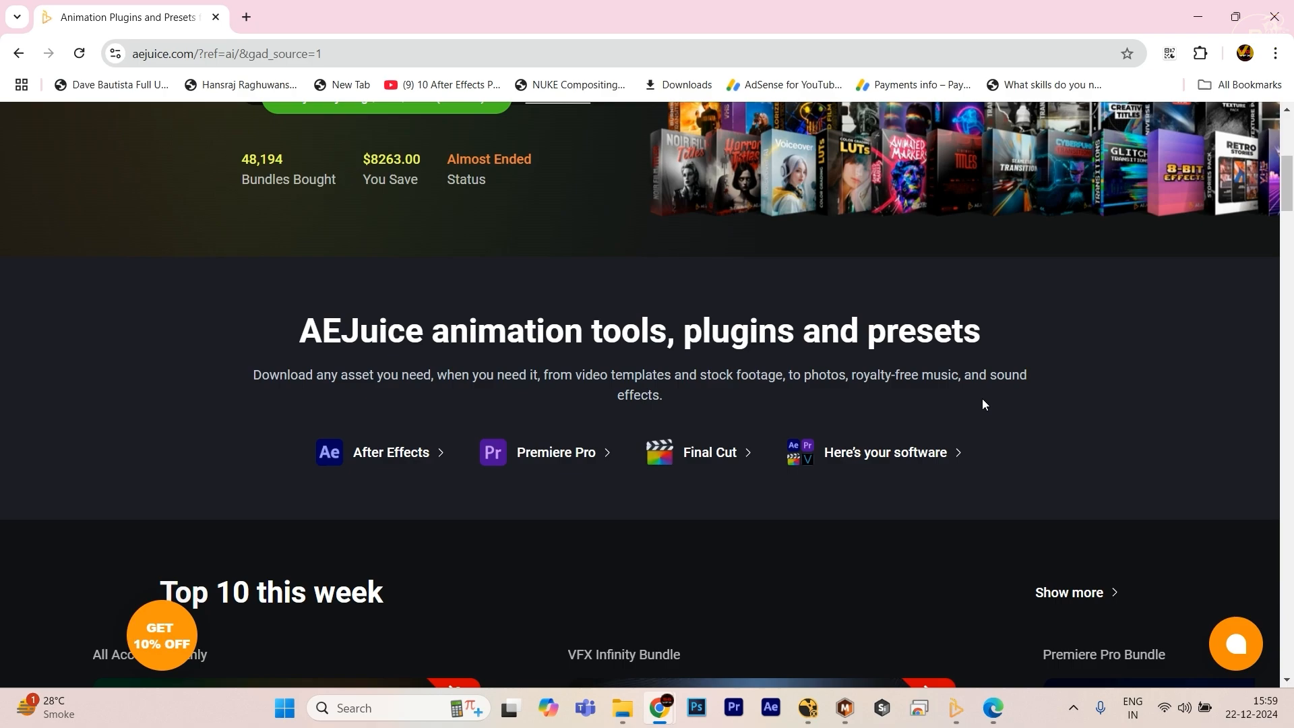
scroll(down, 3)
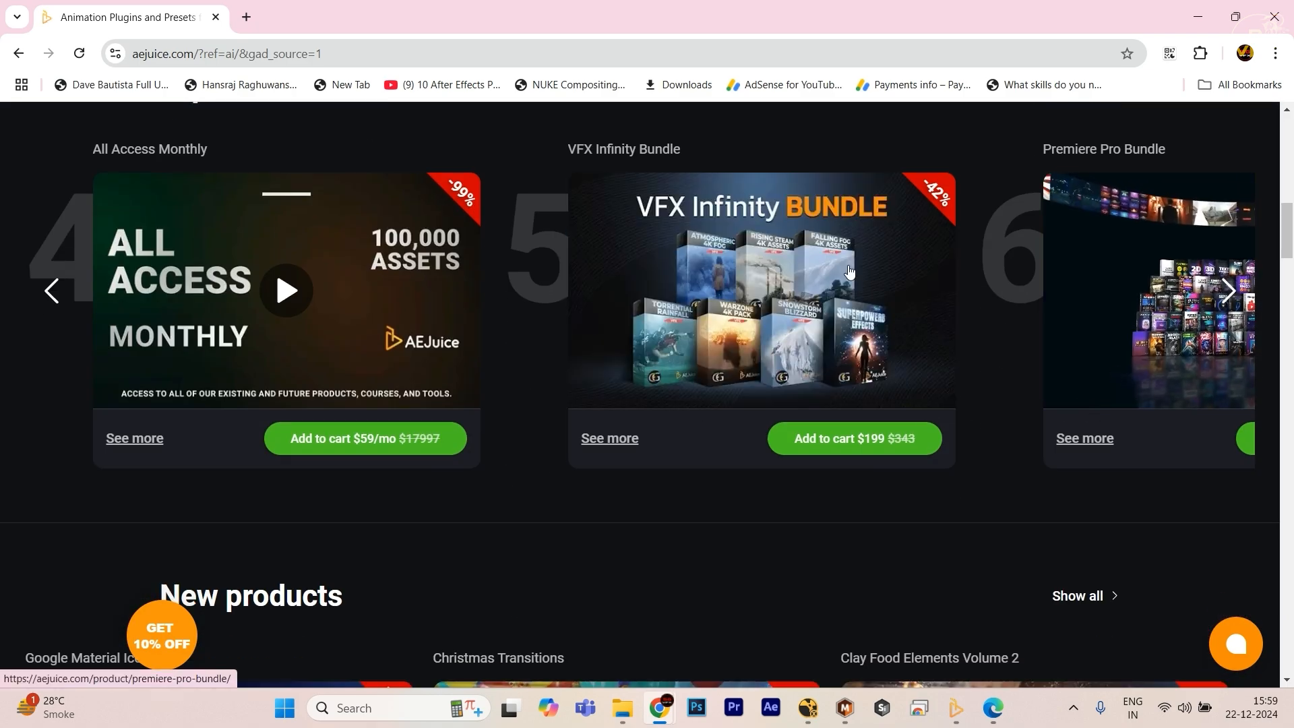
scroll(down, 3)
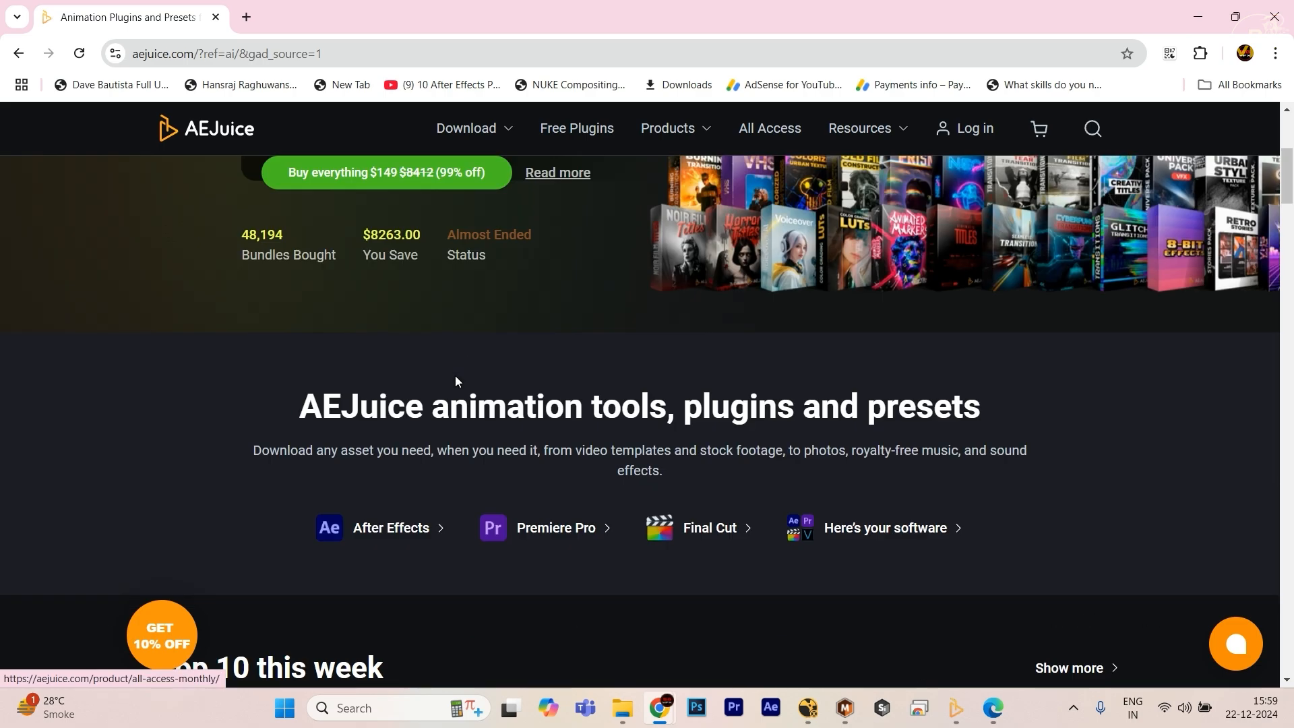
scroll(up, 3)
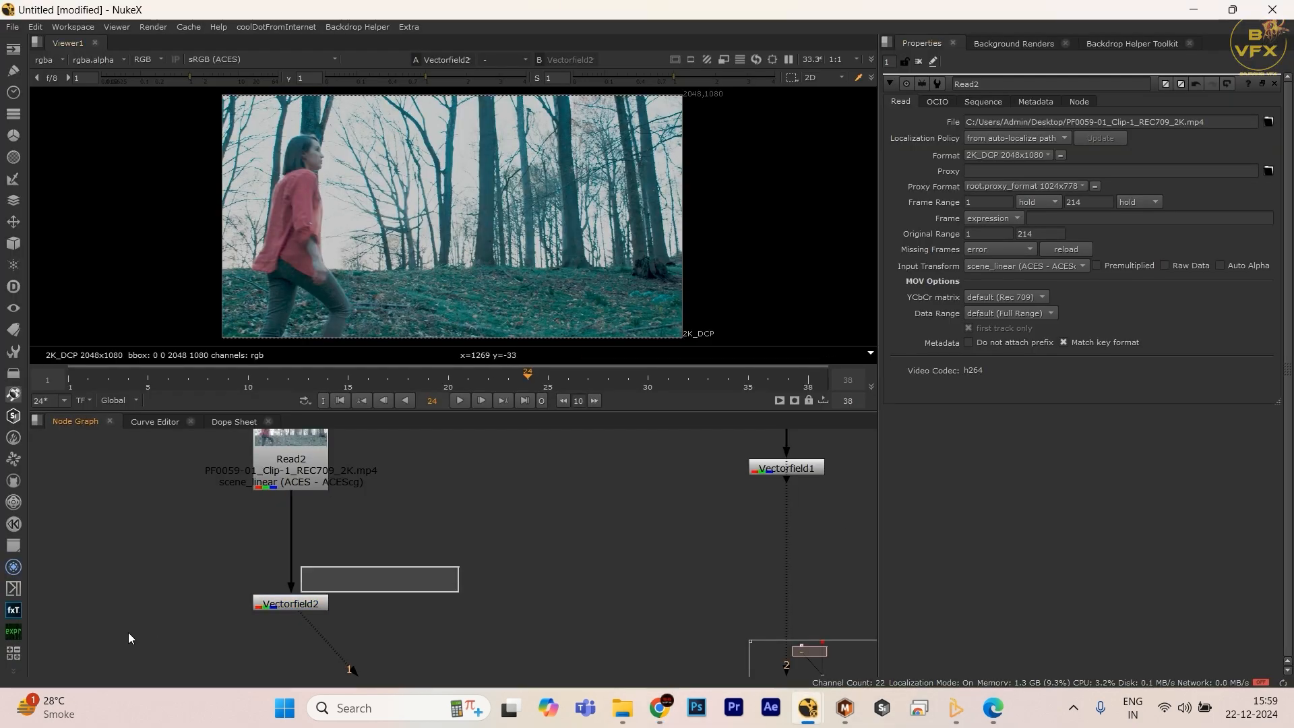
mouse_move(598, 554)
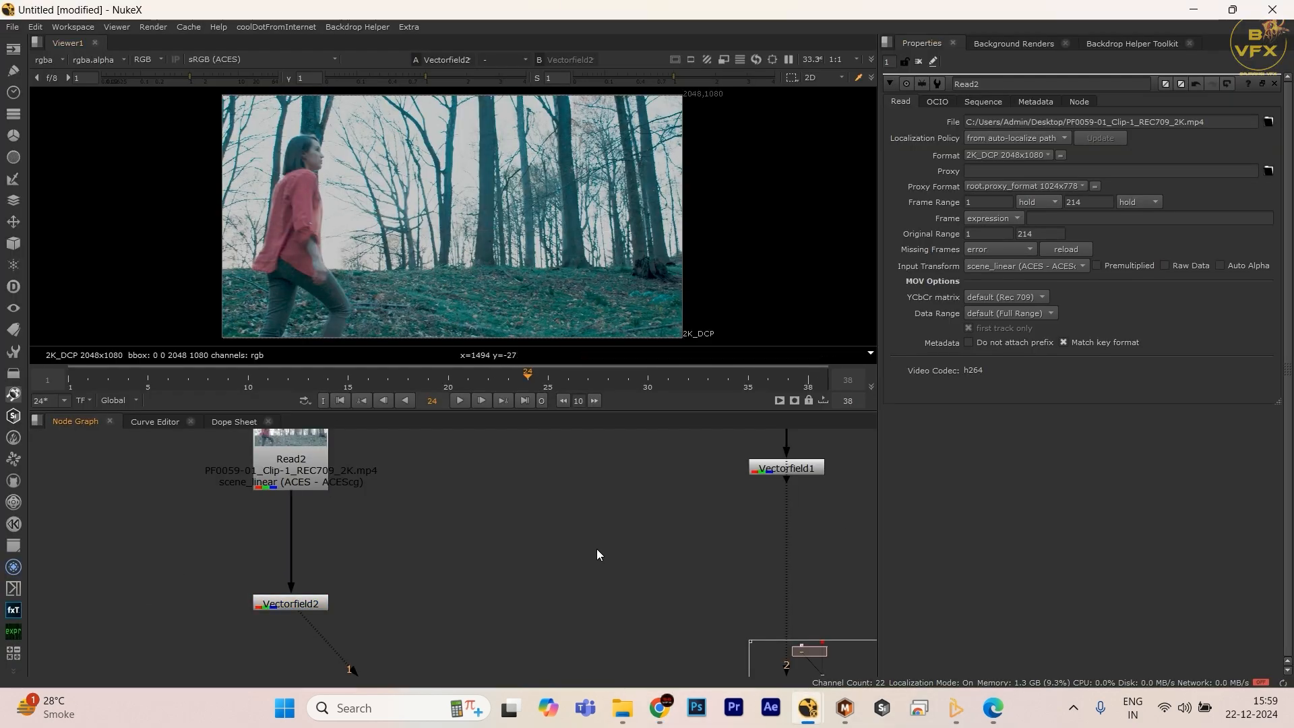